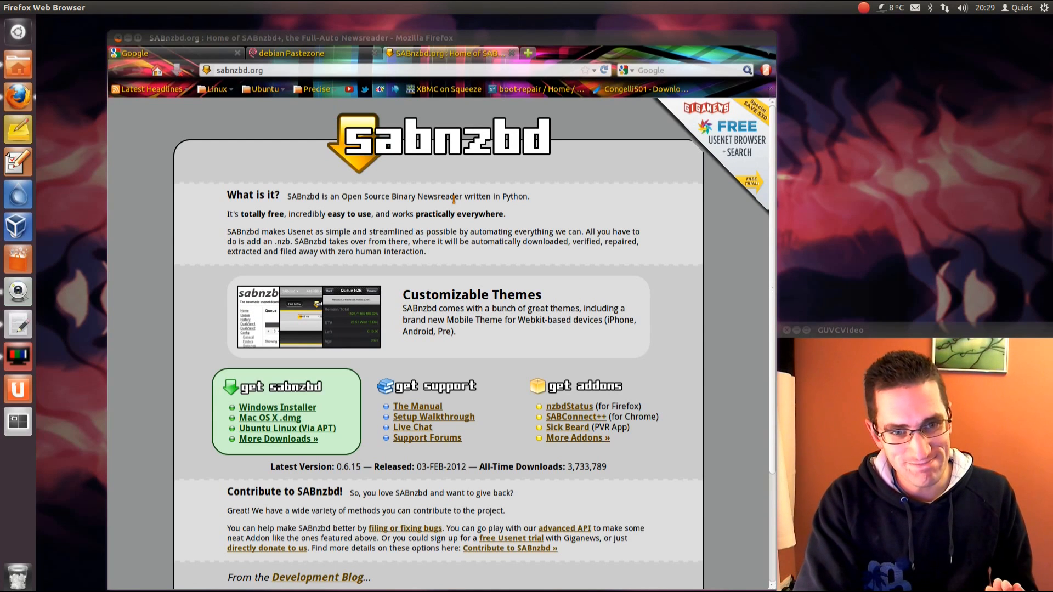
{"action": "mouse_move", "coordinate": [252, 133]}
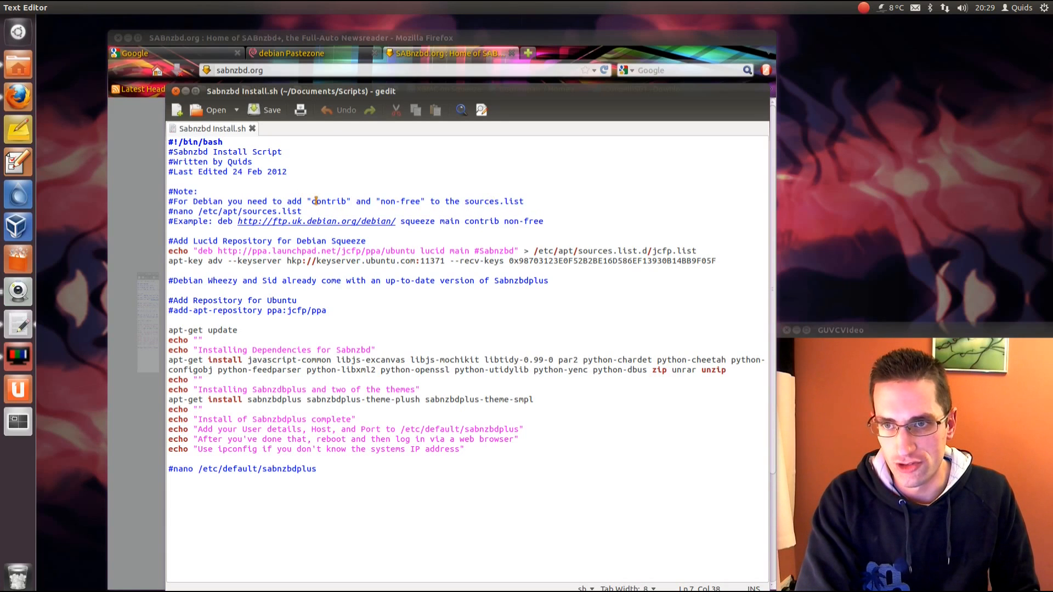
- Post the install script on paste.debian.net and start the Debian Server VM
{"action": "left_click", "coordinate": [350, 201]}
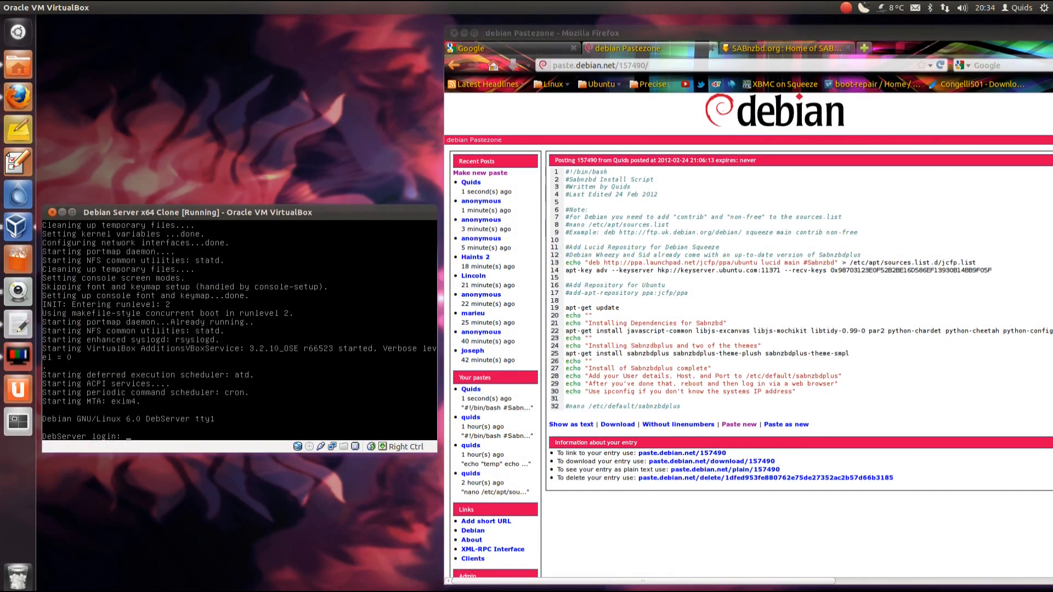
{"action": "type", "text": "root"}
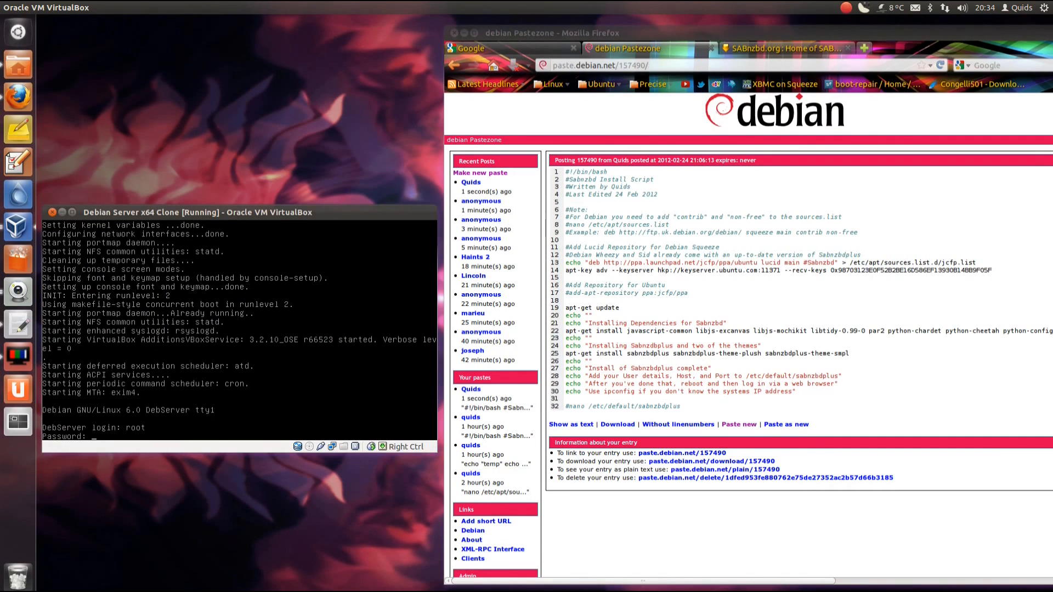
{"action": "key", "text": "Return"}
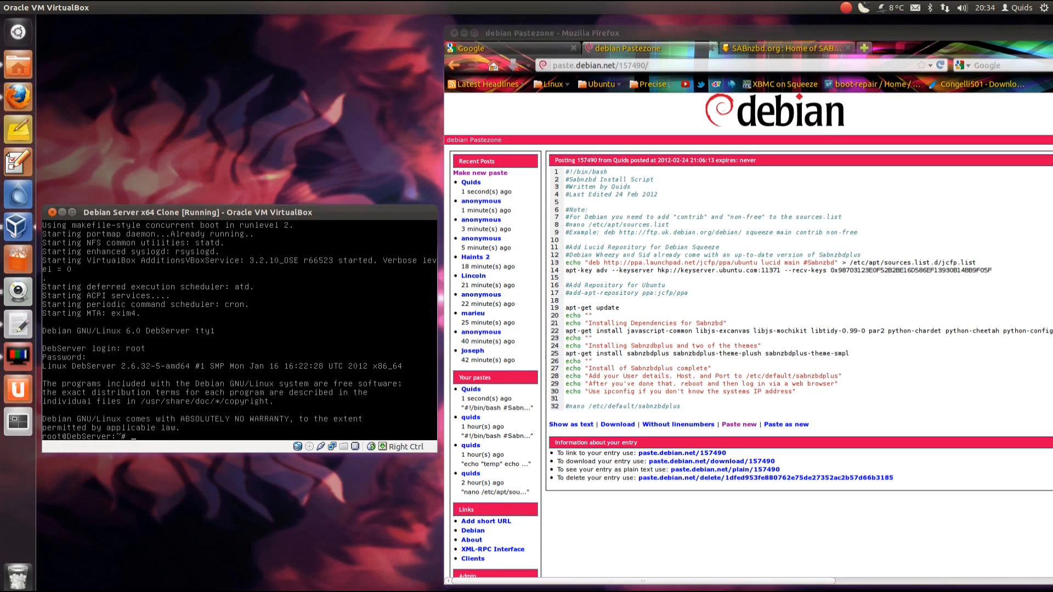
{"action": "type", "text": "wget http://paste.debian.net/download/15"}
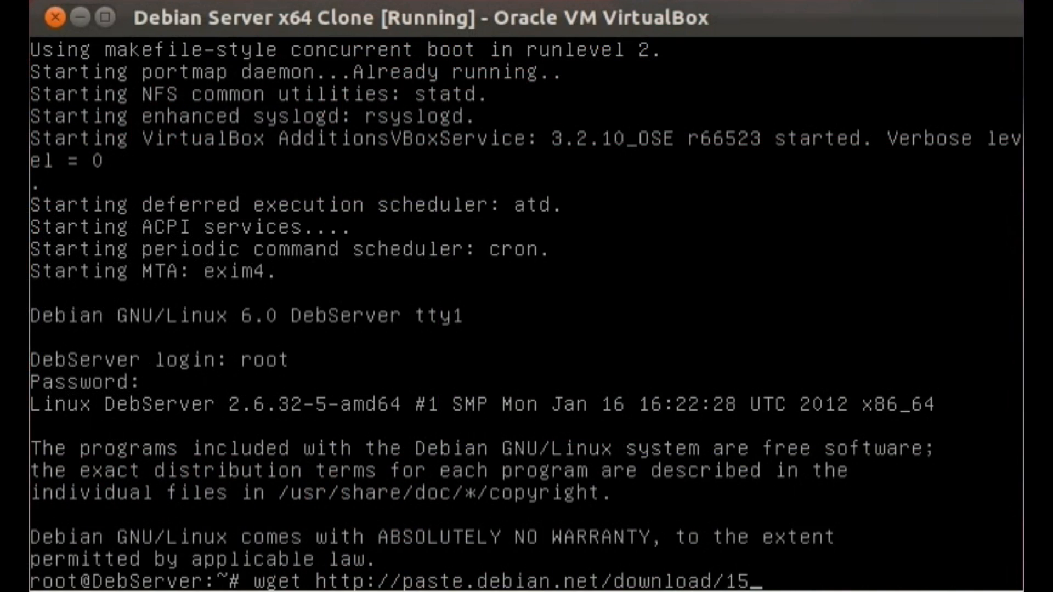
{"action": "type", "text": "7490"}
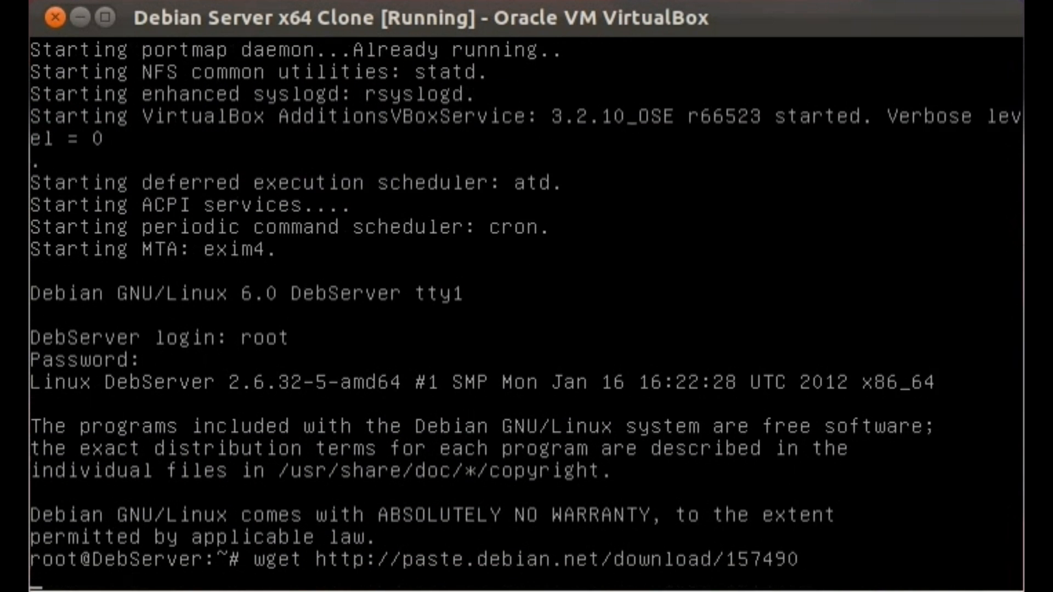
{"action": "key", "text": "Return"}
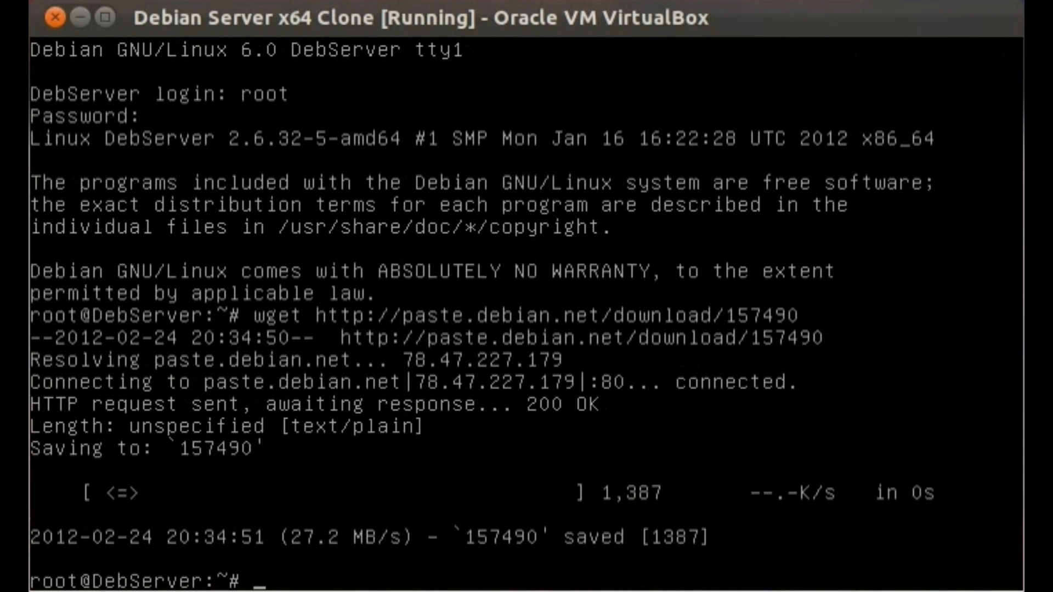
- View the downloaded script 157490 in nano
{"action": "type", "text": "nano"}
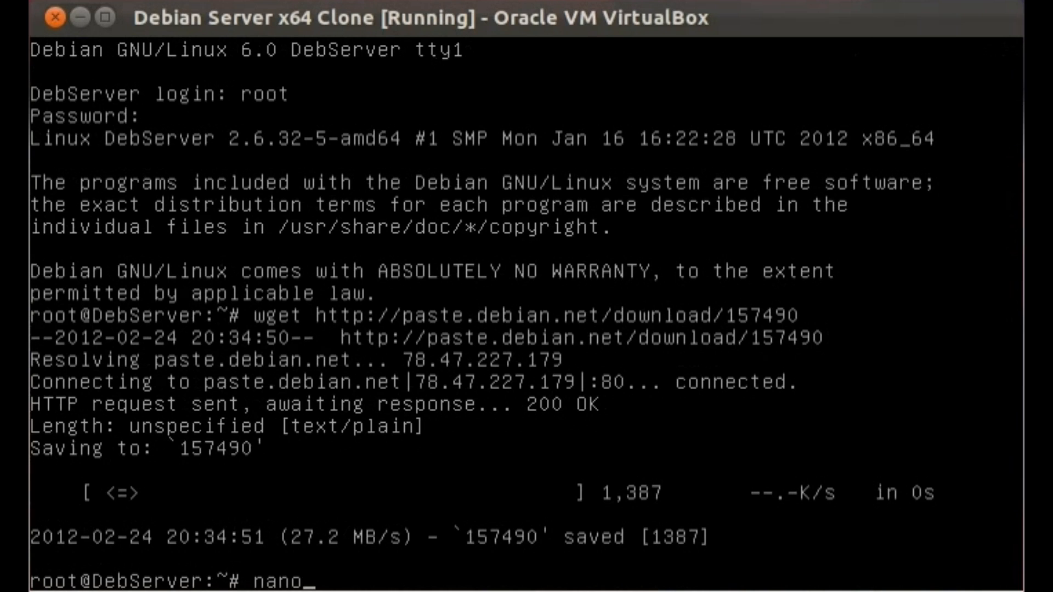
{"action": "type", "text": "157490"}
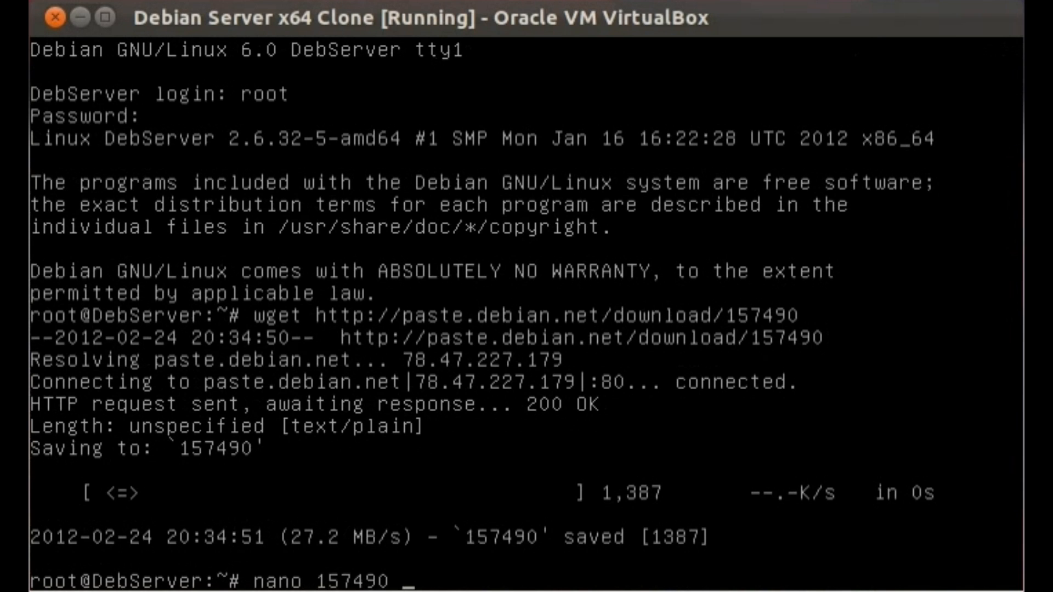
{"action": "key", "text": "Return"}
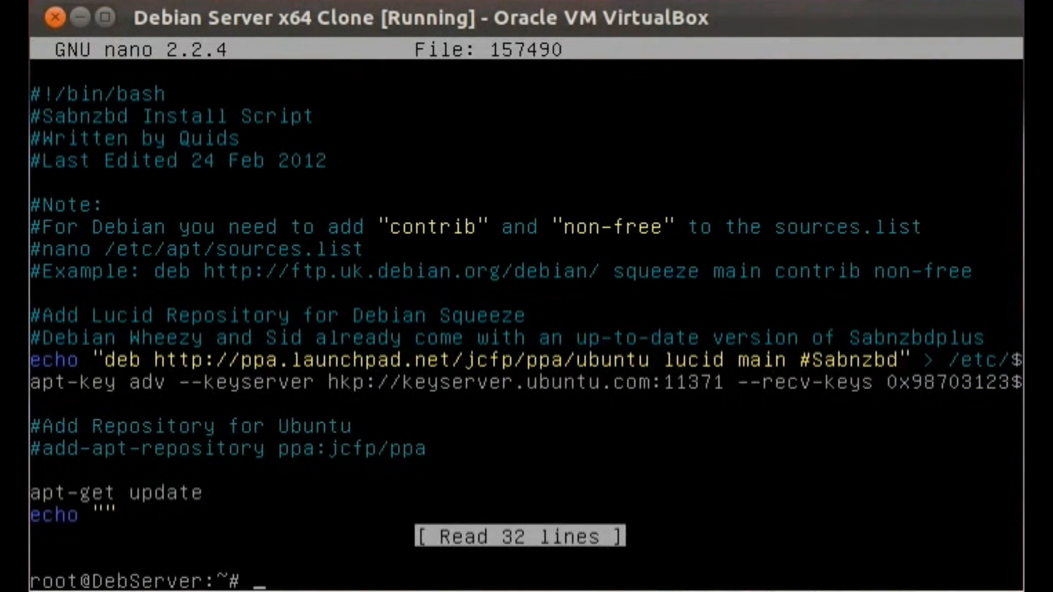
- Edit /etc/apt/sources.list in nano
{"action": "type", "text": "nano"}
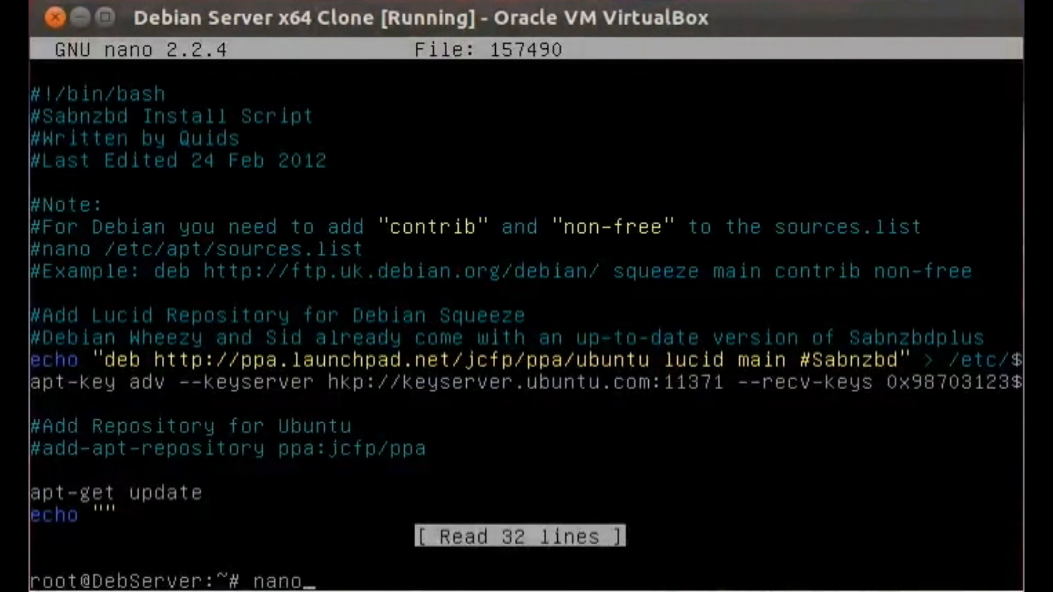
{"action": "type", "text": "/etc/so"}
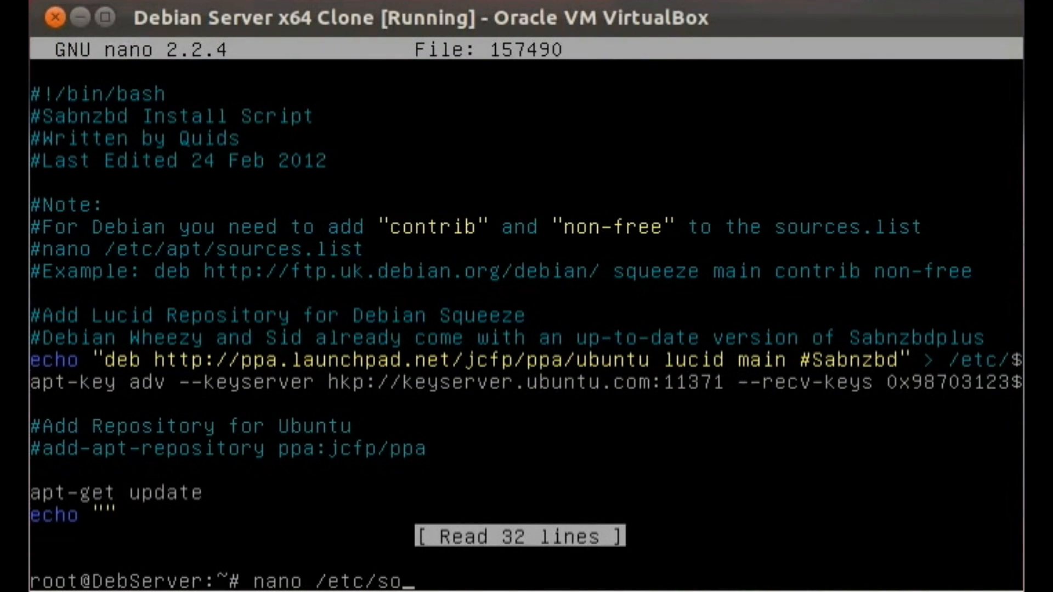
{"action": "type", "text": "apt/"}
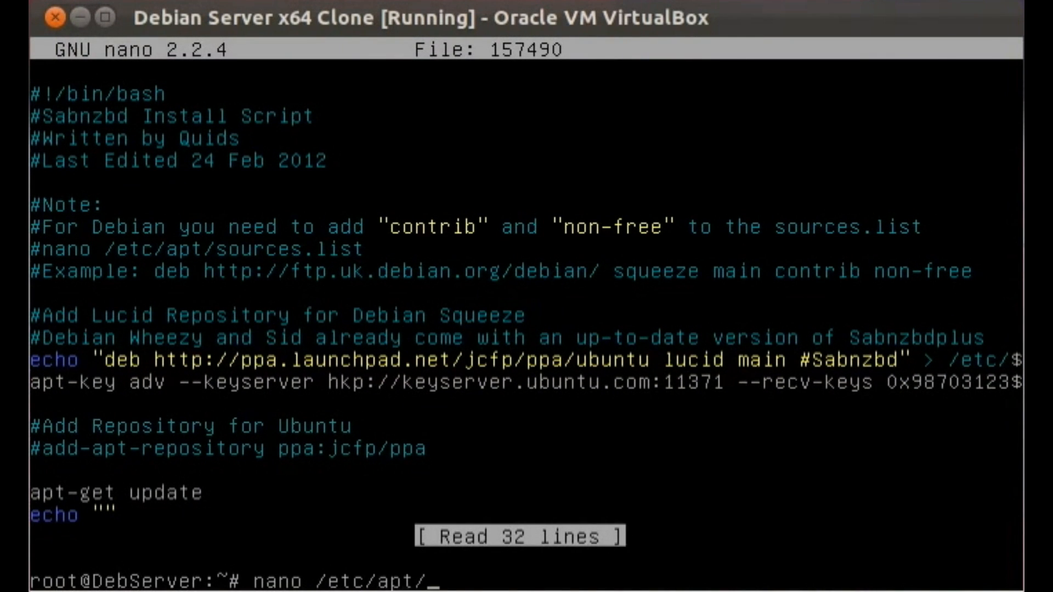
{"action": "key", "text": "Return"}
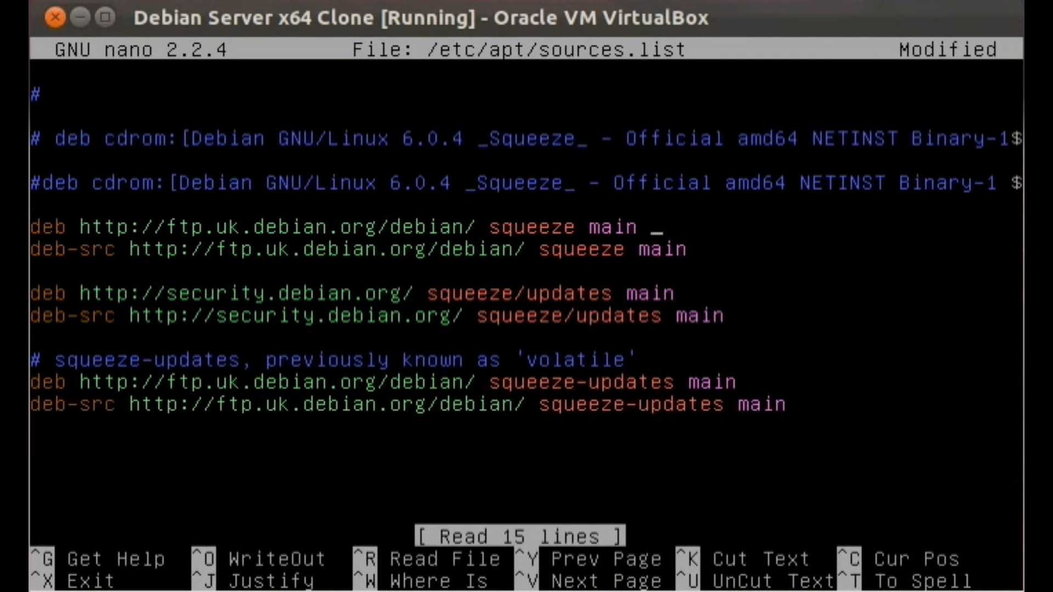
- Append 'contrib non-free' to the squeeze deb and deb-src lines and save the file
{"action": "type", "text": "contrib n"}
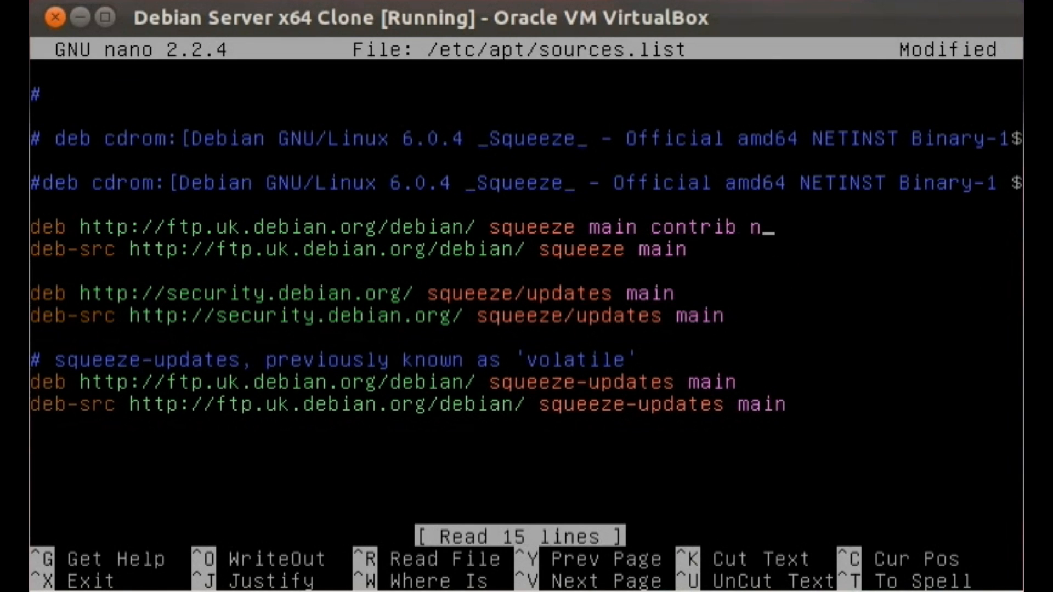
{"action": "type", "text": "on-free"}
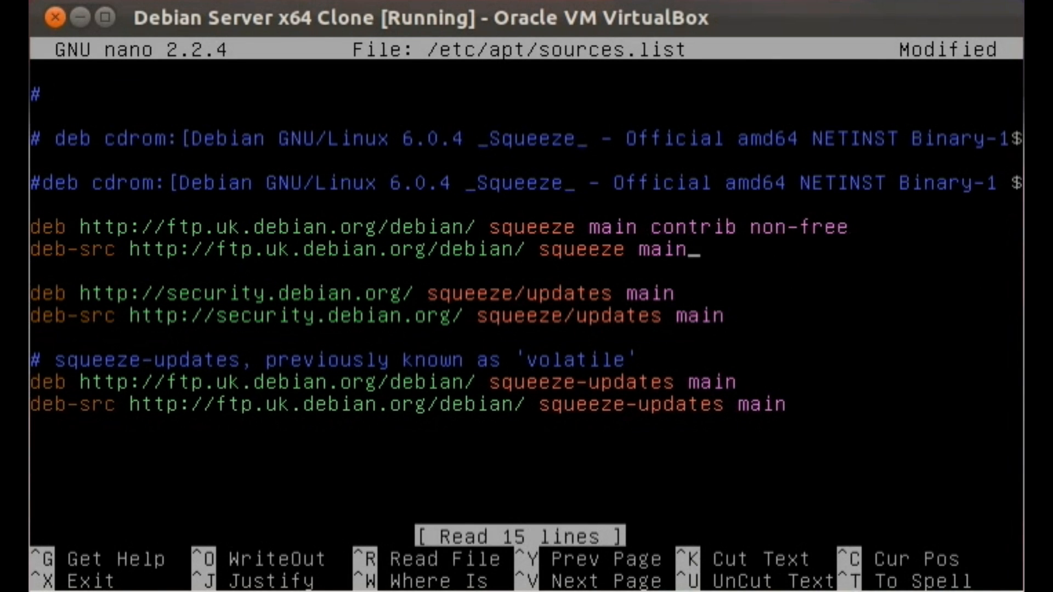
{"action": "type", "text": "co"}
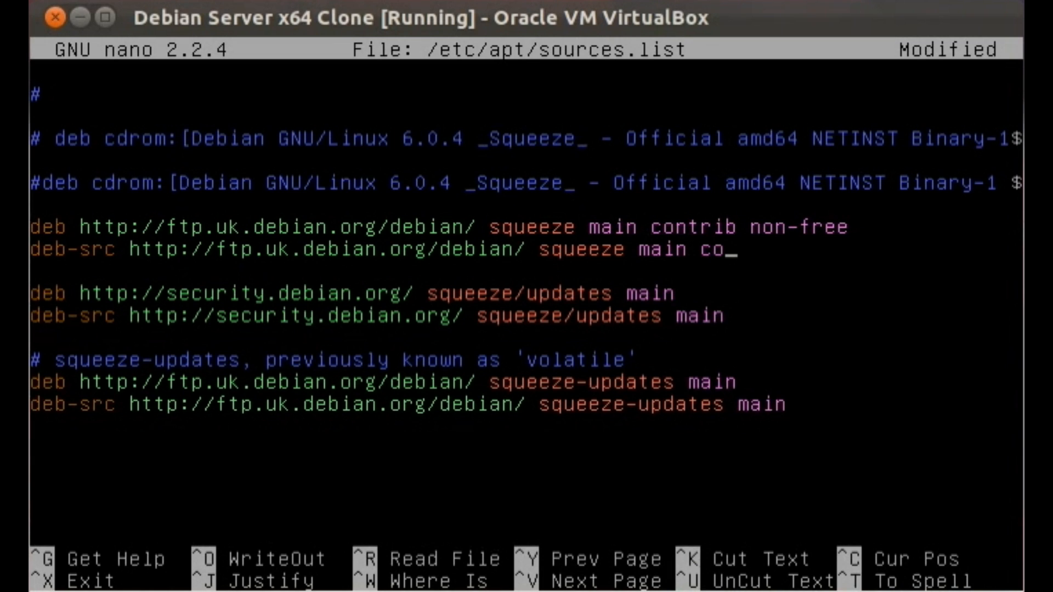
{"action": "type", "text": "ntrib non"}
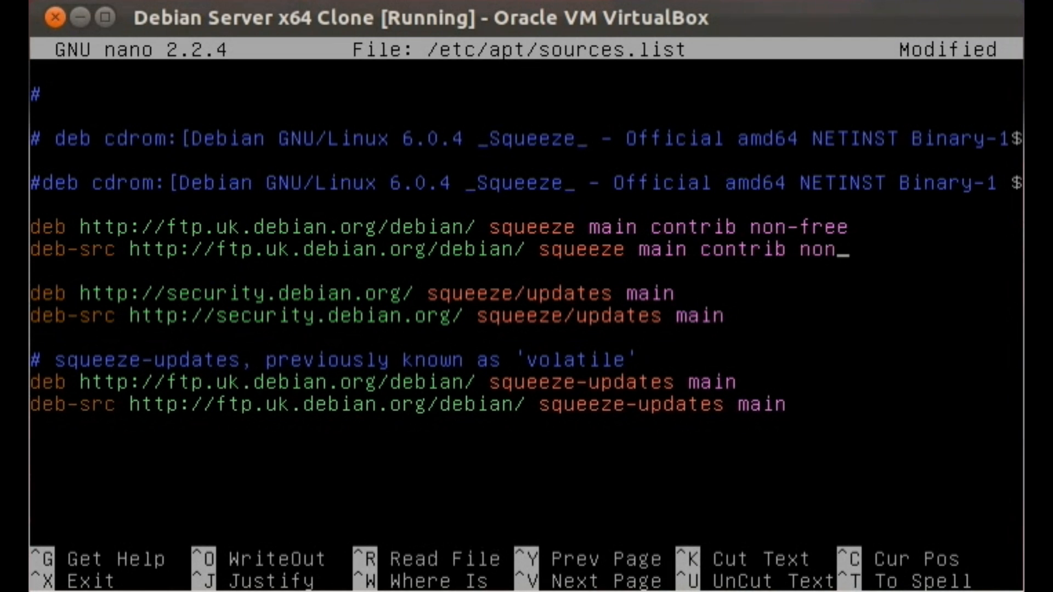
{"action": "type", "text": "-free"}
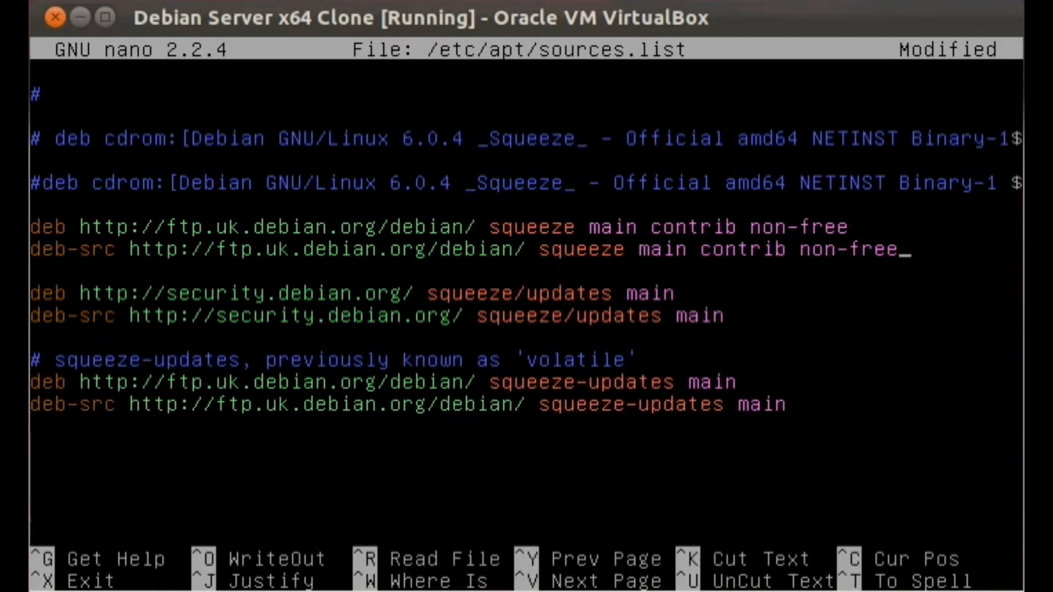
{"action": "key", "text": "ctrl+x"}
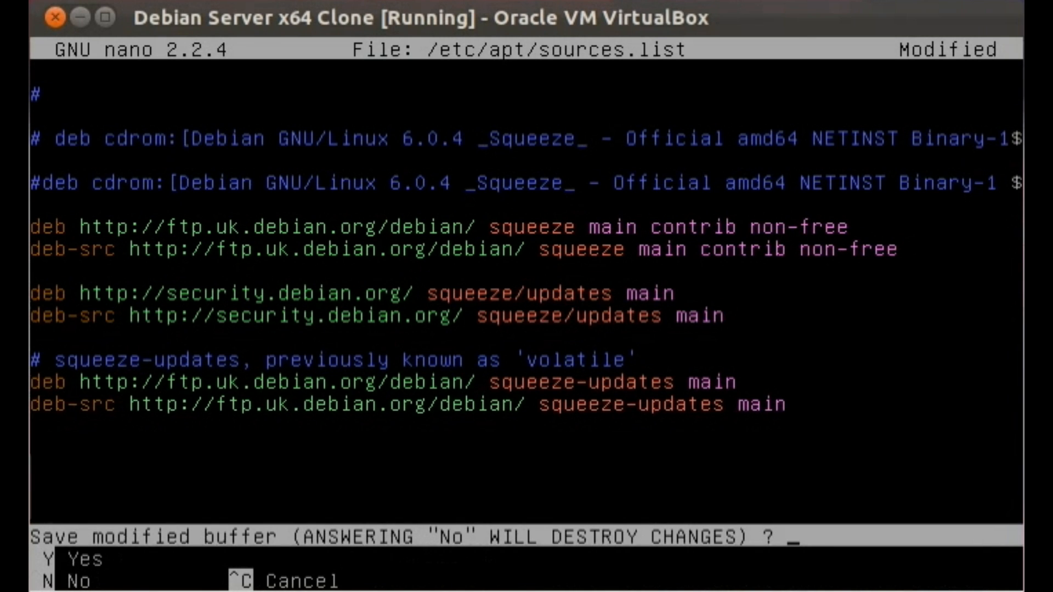
{"action": "key", "text": "y"}
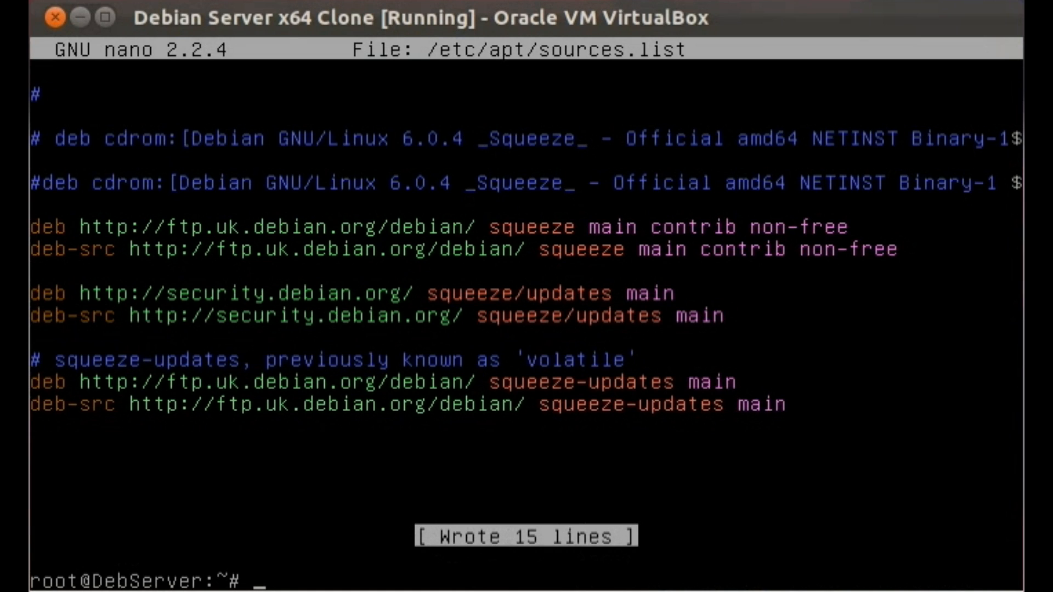
- Run sh 157490 and answer y so Sabnzbdplus installs completely
{"action": "type", "text": "sh"}
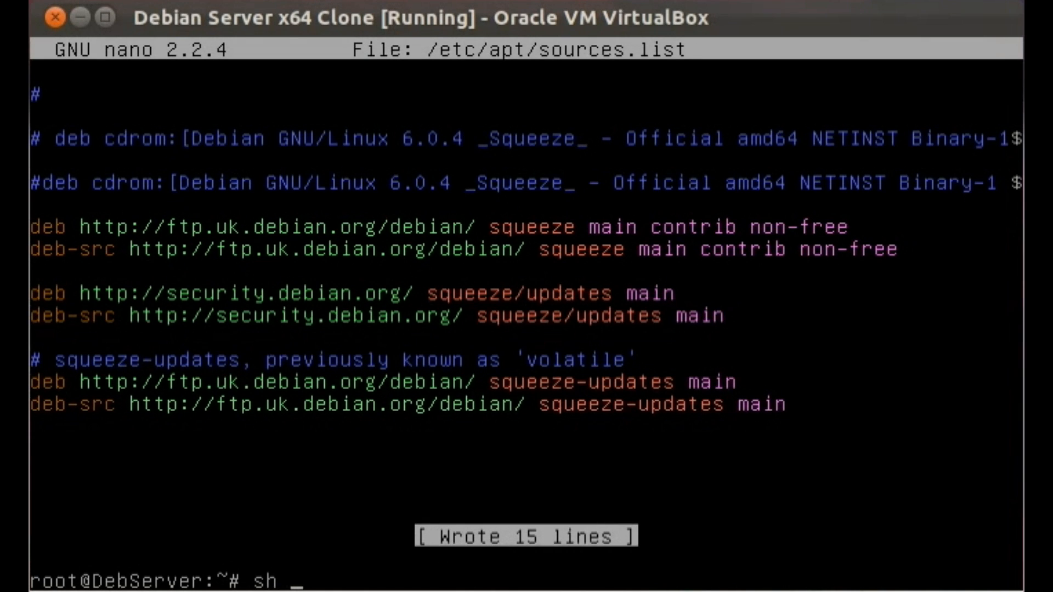
{"action": "type", "text": "157490"}
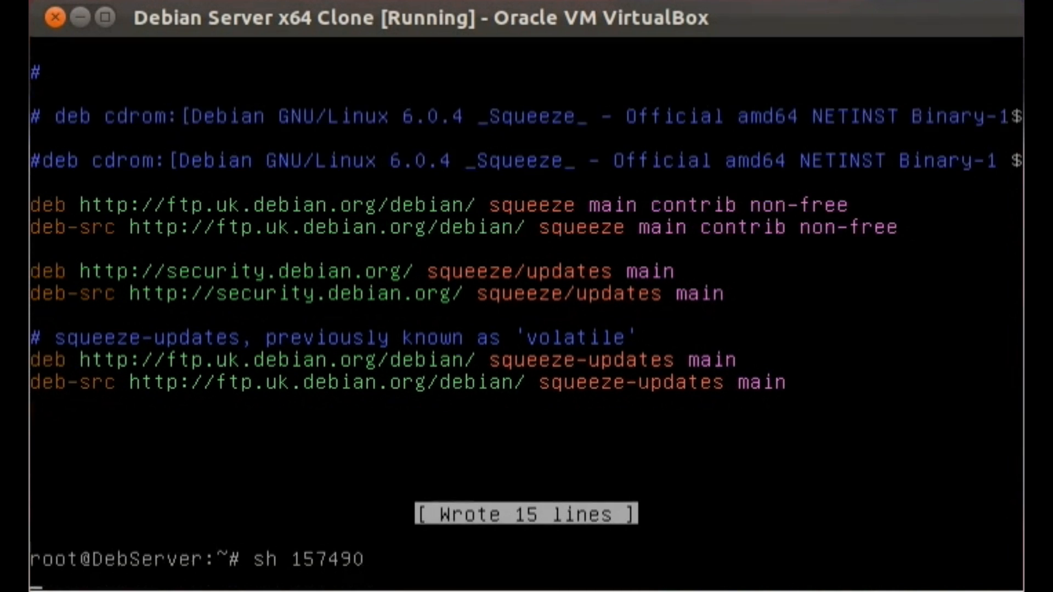
{"action": "key", "text": "Return"}
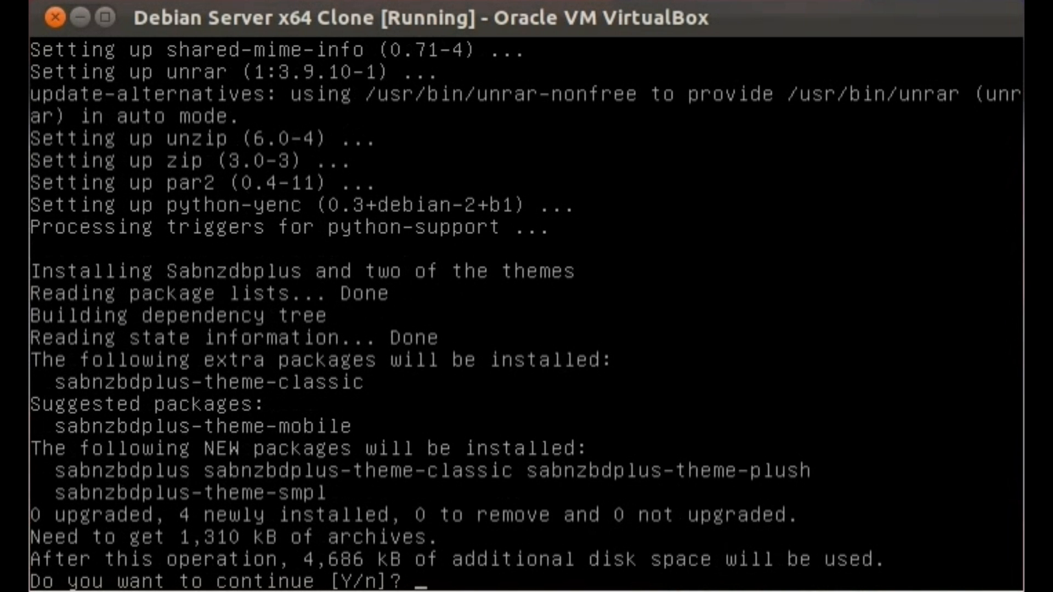
{"action": "type", "text": "y"}
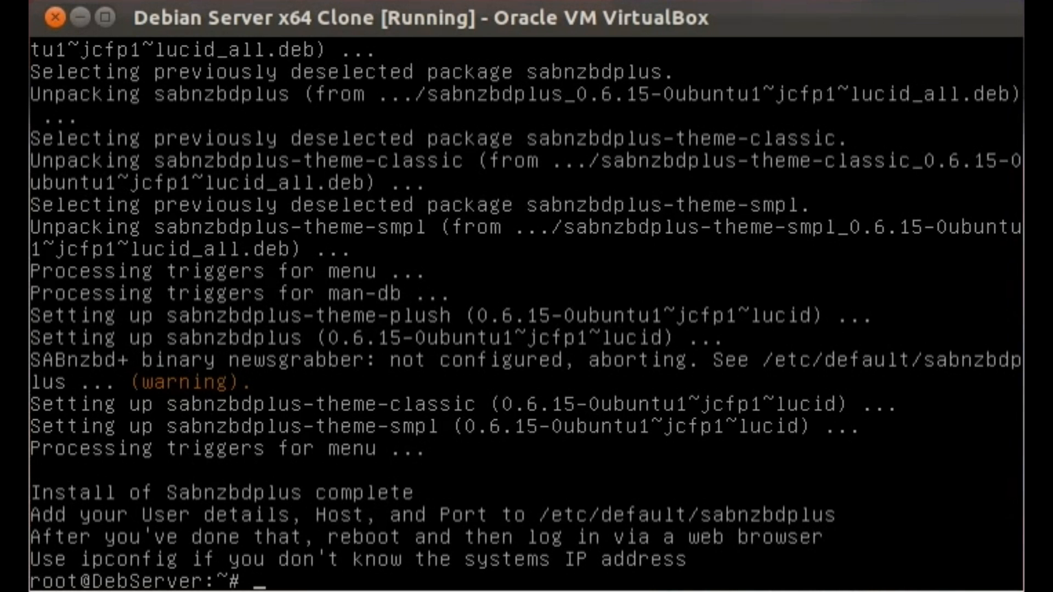
- Edit /etc/default/sabnzbdplus in nano
{"action": "type", "text": "nano"}
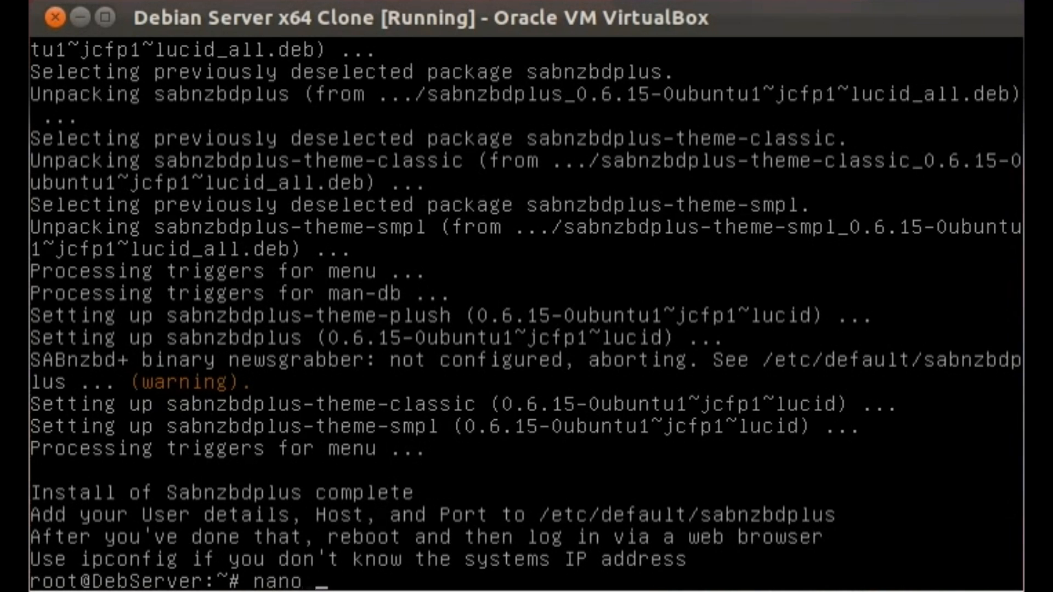
{"action": "type", "text": "/e"}
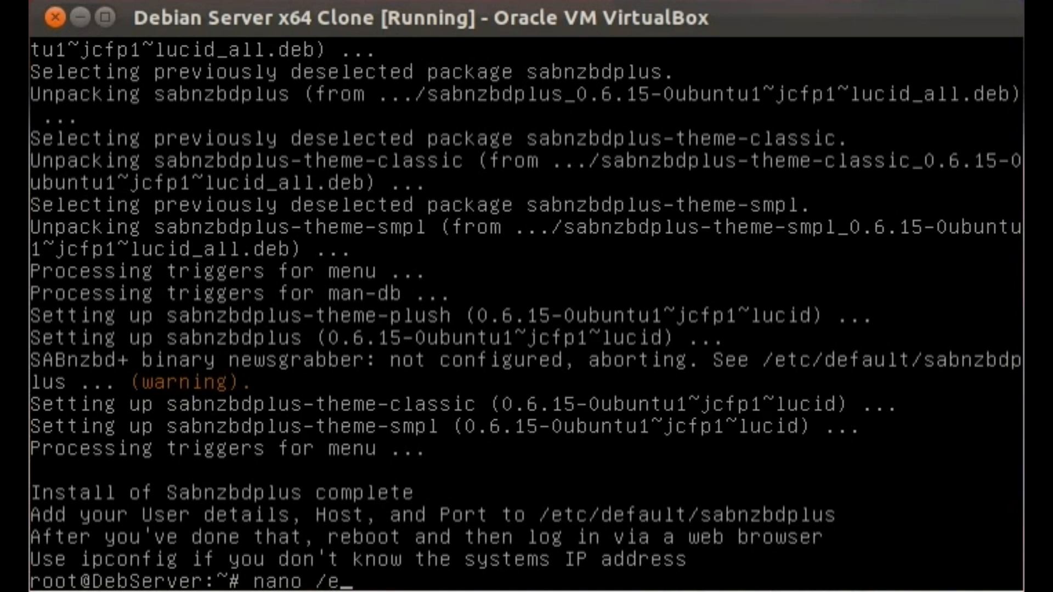
{"action": "type", "text": "tc/de"}
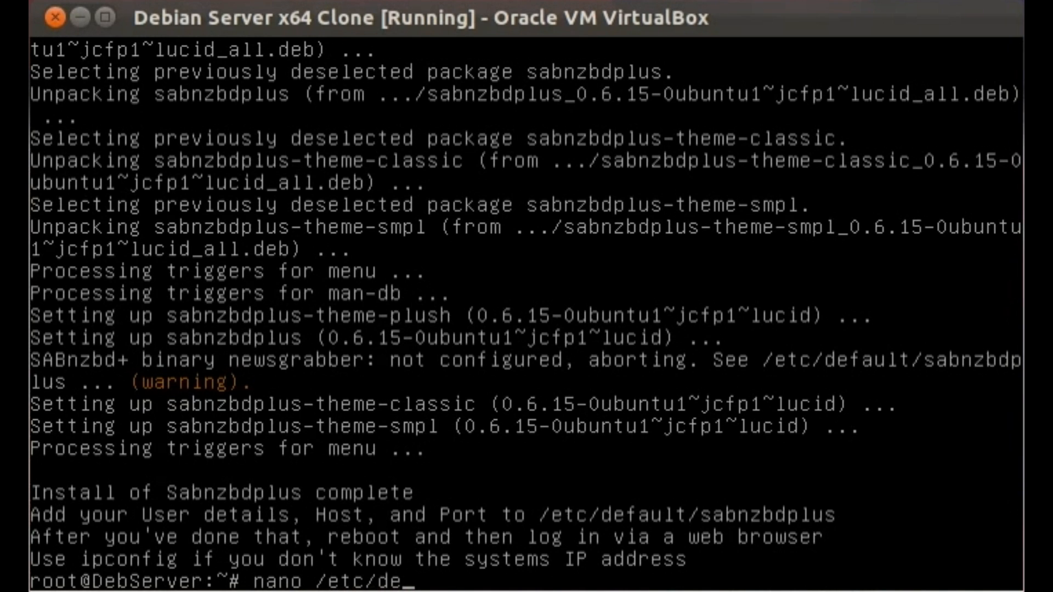
{"action": "type", "text": "f"}
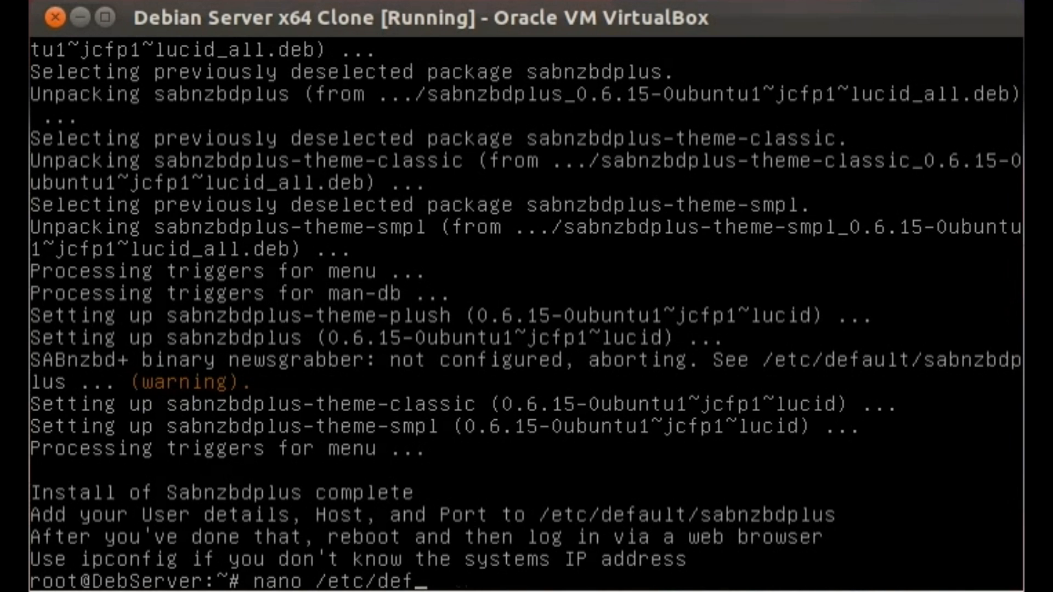
{"action": "type", "text": "ault/sabnzbdplus"}
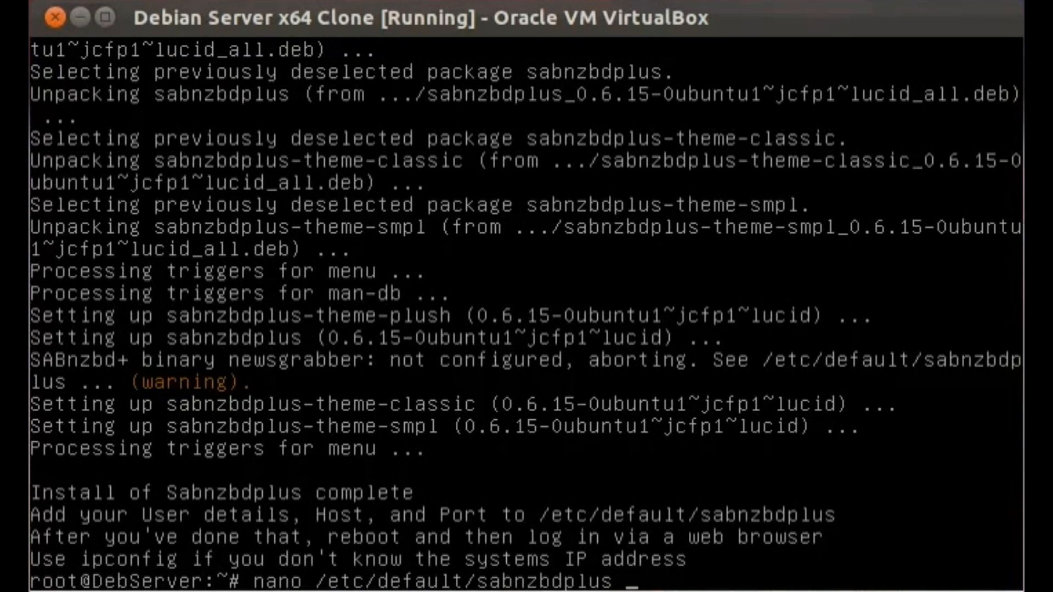
{"action": "key", "text": "Return"}
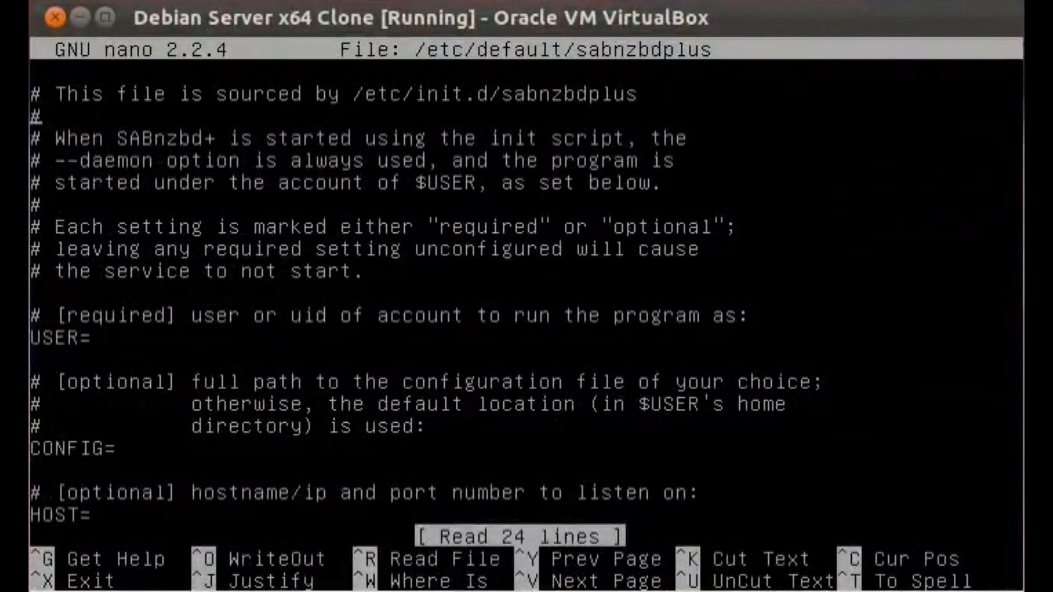
- Set USER=userone, HOST=0.0.0.0 and PORT=9555, then save the defaults file
{"action": "left_click", "coordinate": [121, 336]}
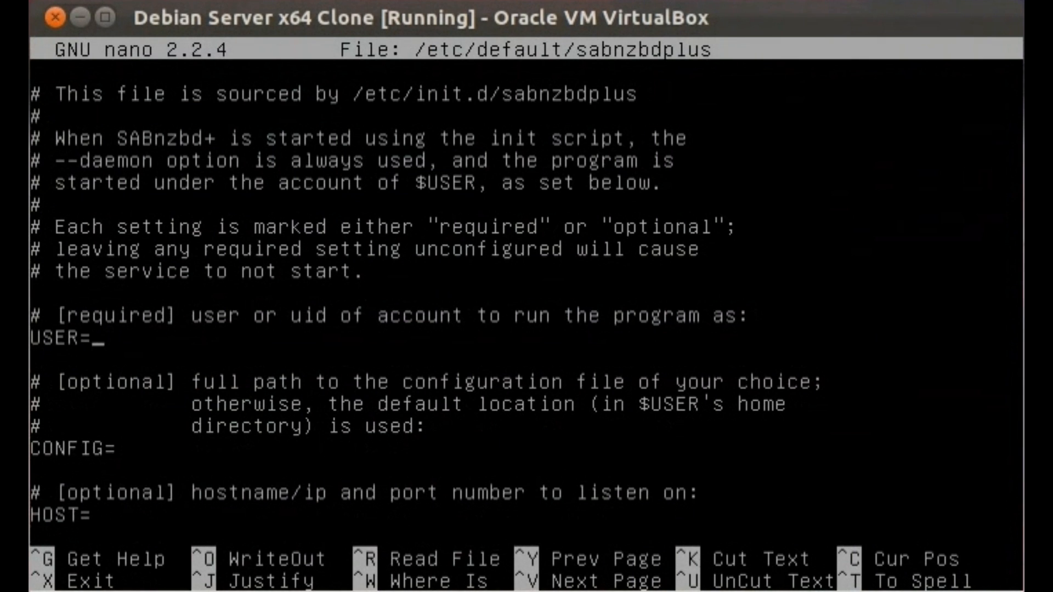
{"action": "type", "text": "user"}
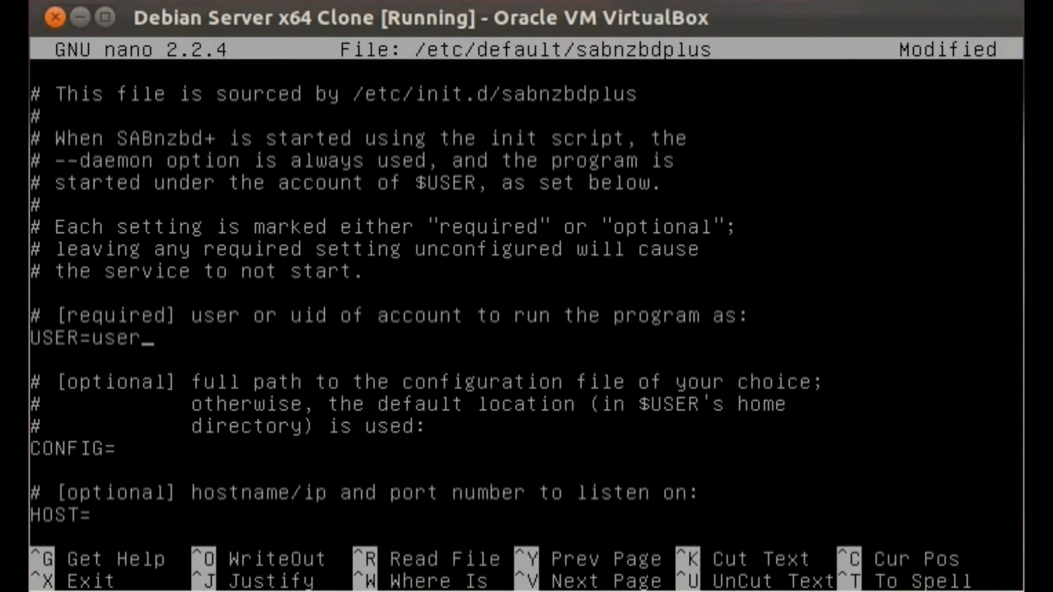
{"action": "type", "text": "o"}
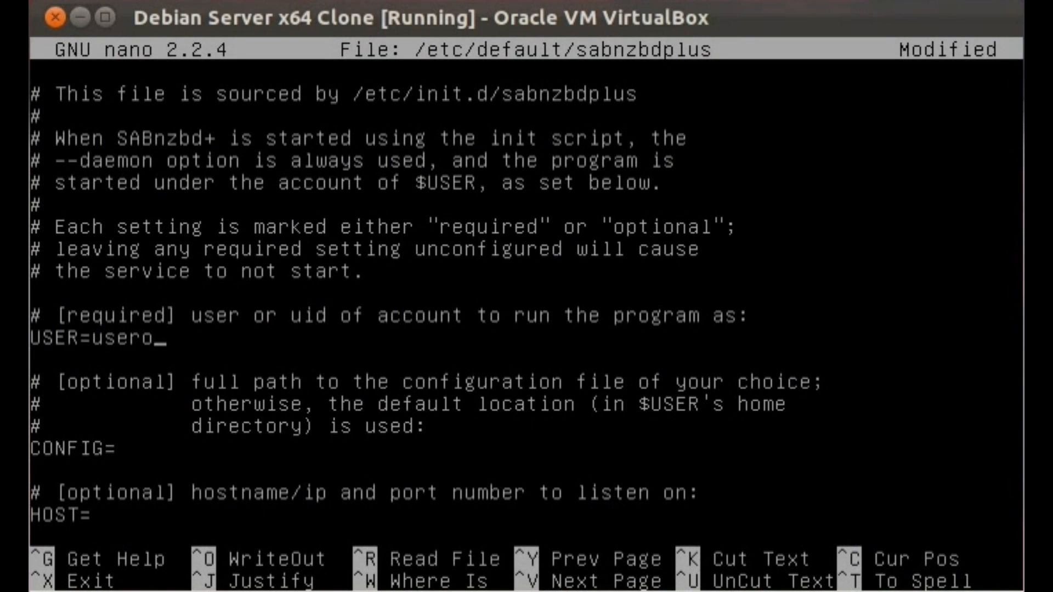
{"action": "type", "text": "ne"}
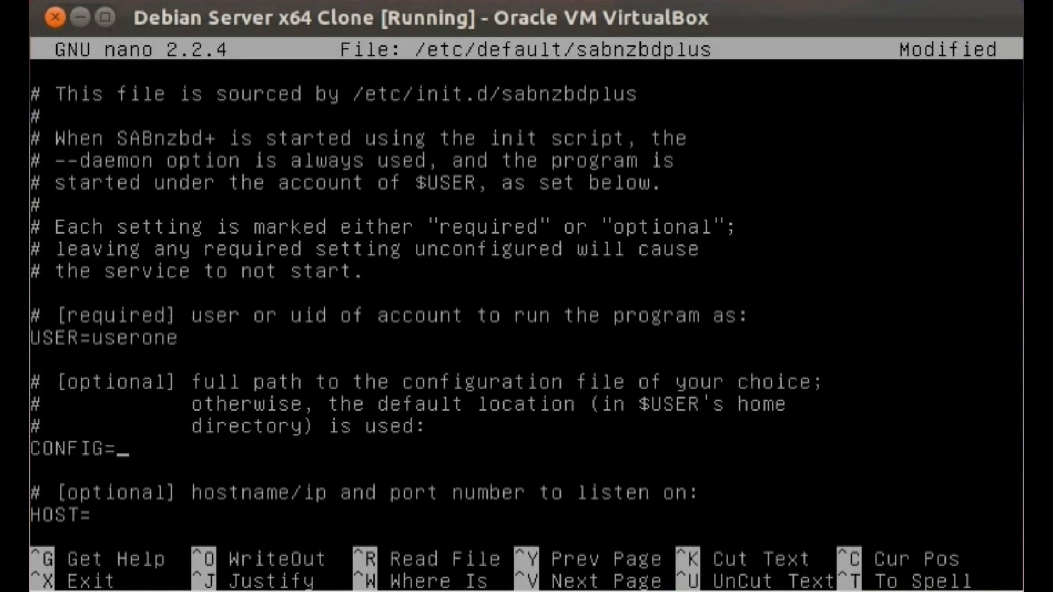
{"action": "key", "text": "Down"}
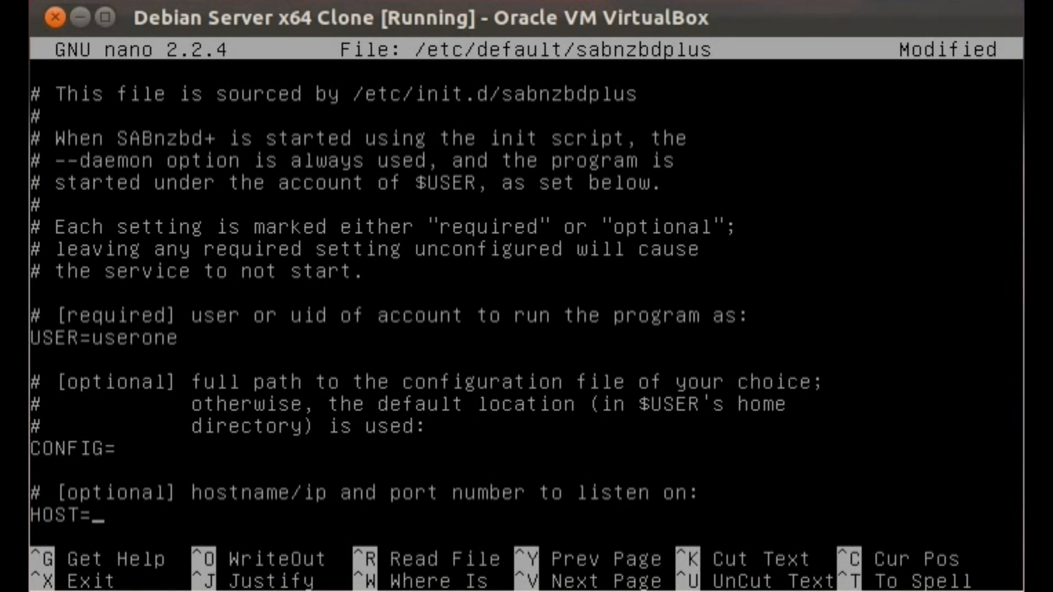
{"action": "type", "text": "0.0.0.0"}
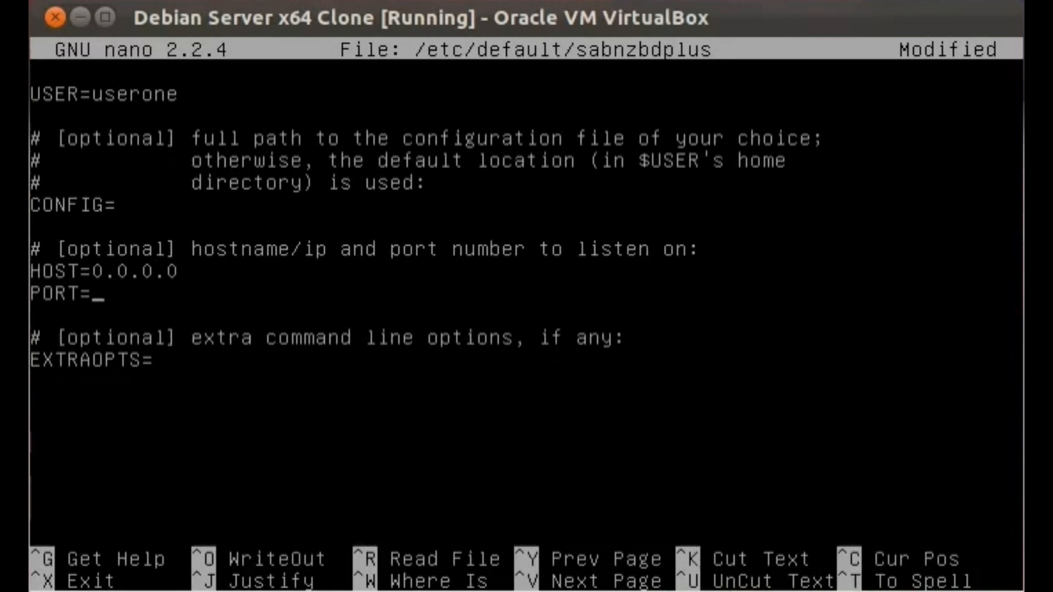
{"action": "type", "text": "955"}
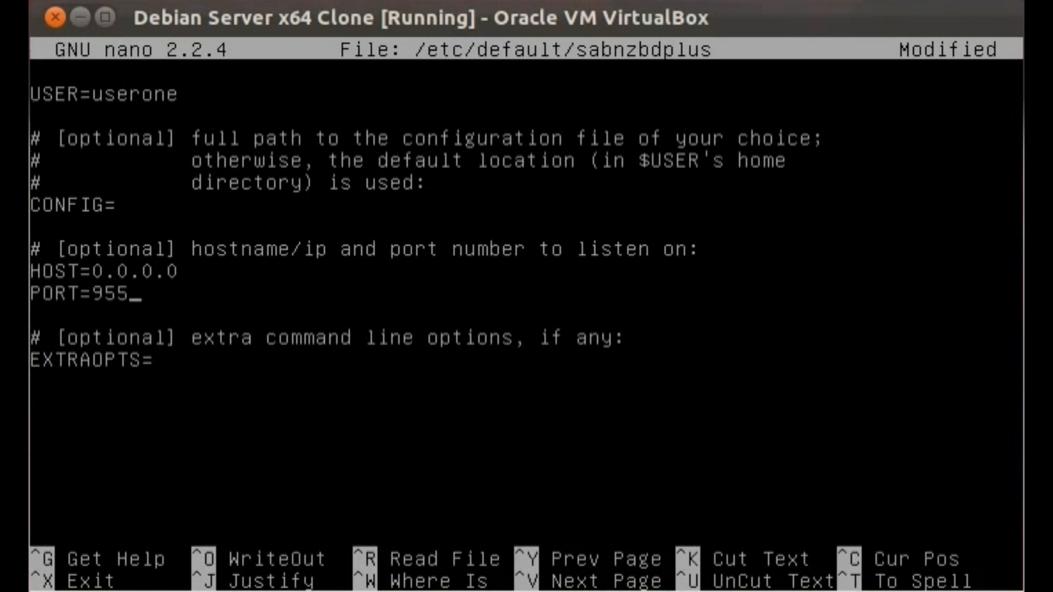
{"action": "type", "text": "5"}
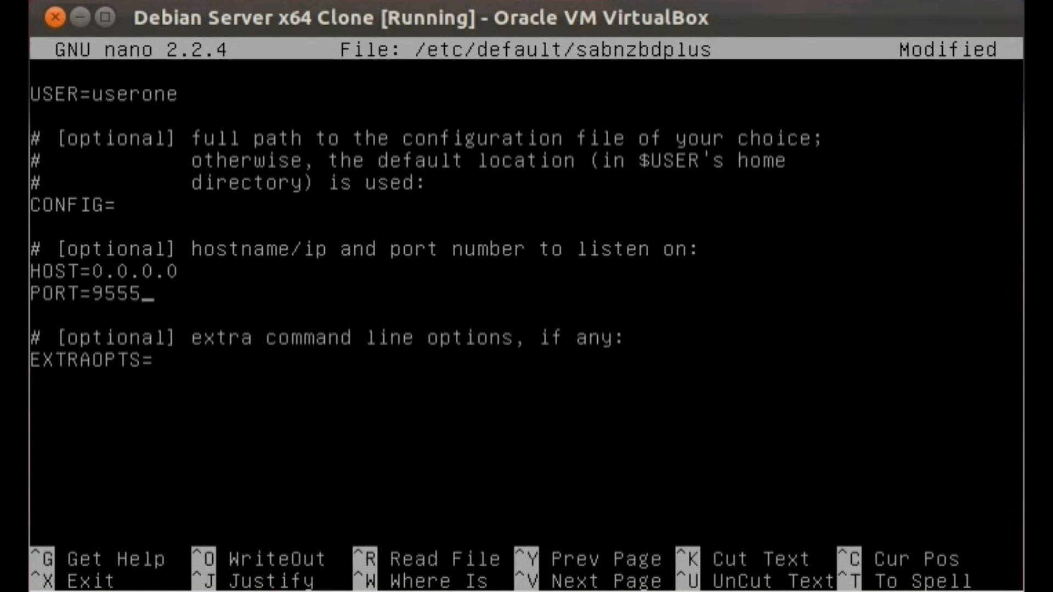
{"action": "key", "text": "Enter"}
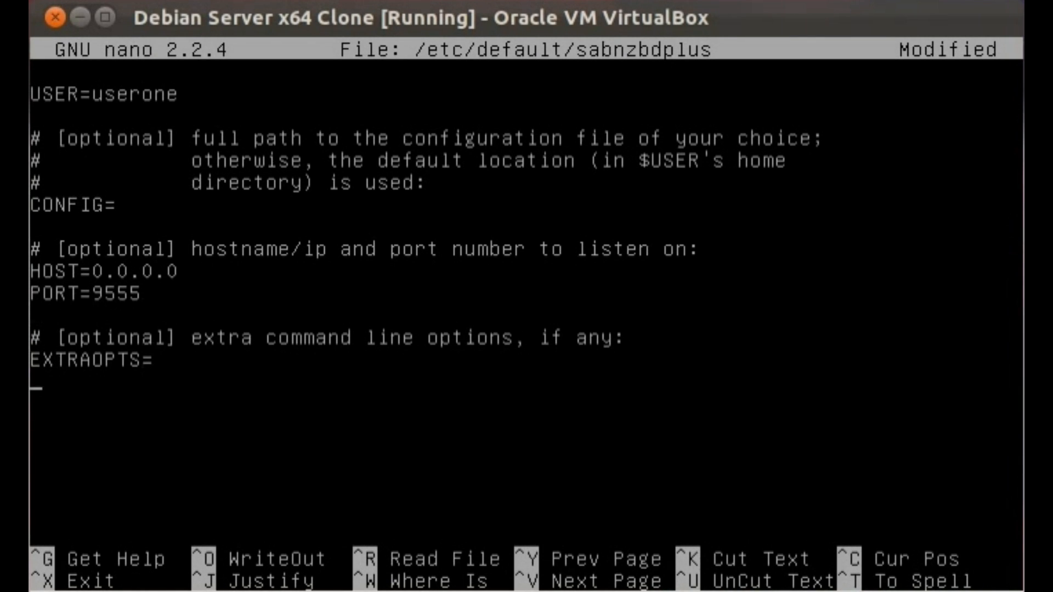
{"action": "key", "text": "ctrl+x"}
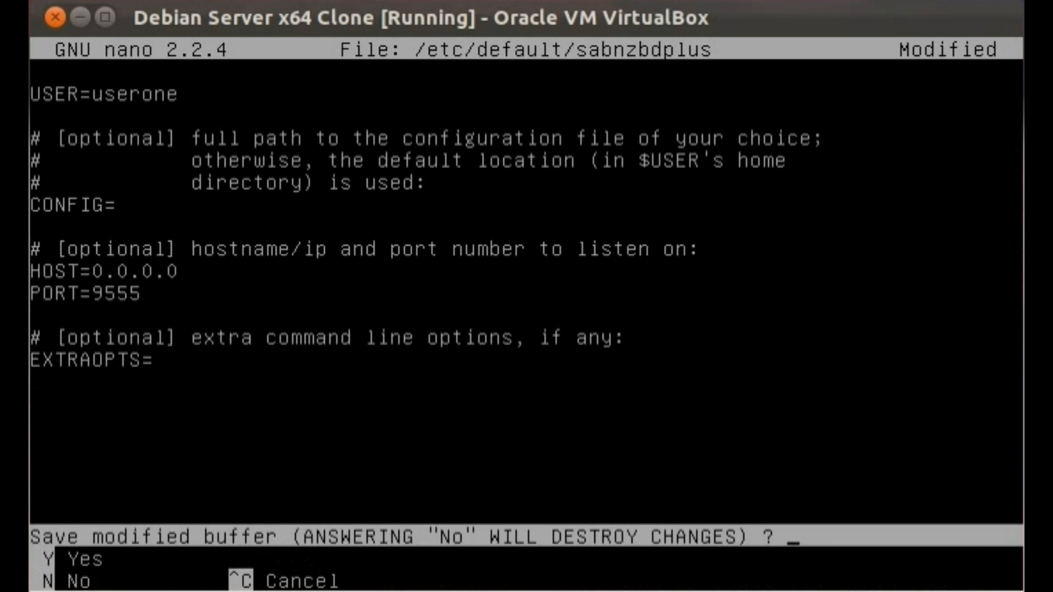
{"action": "key", "text": "y"}
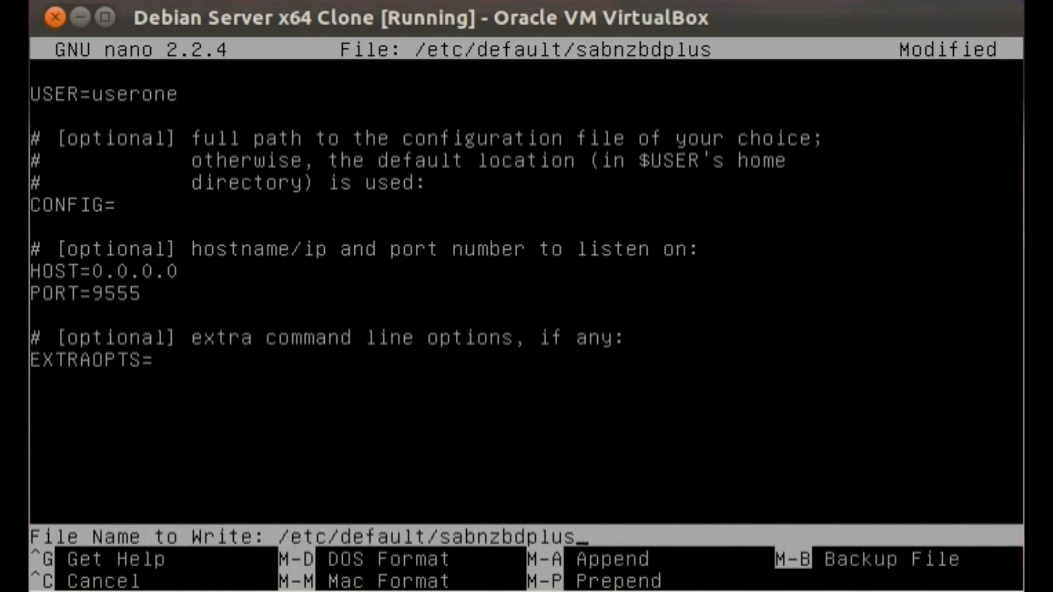
{"action": "key", "text": "Return"}
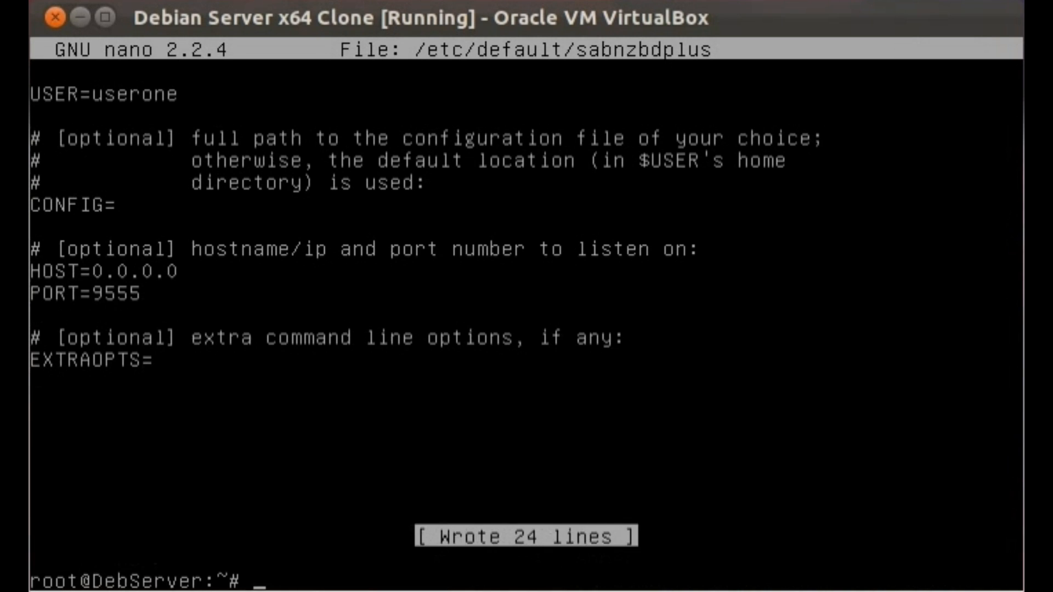
- Reboot the Debian server from the root prompt
{"action": "type", "text": "re"}
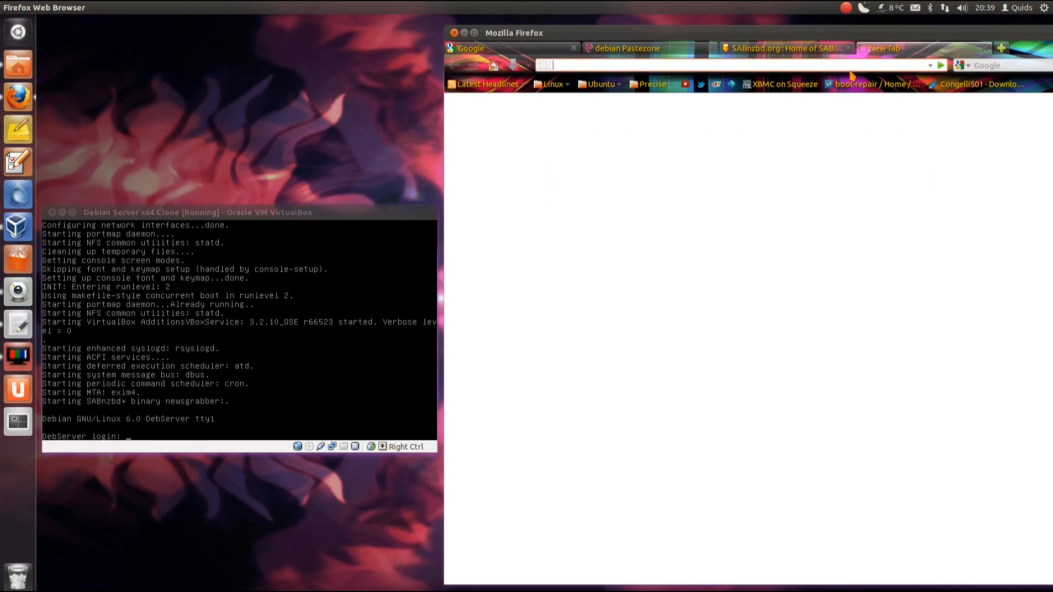
- Browse to 192.168.62.6:9555 in Firefox and start the Quick-Start Wizard in English
{"action": "type", "text": "192.168.62.6:9555"}
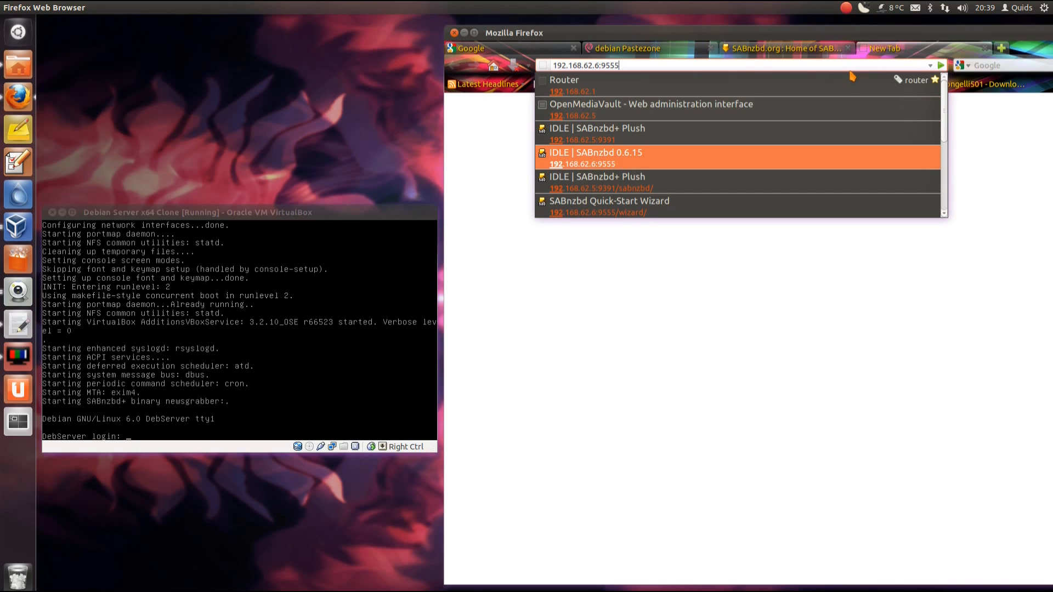
{"action": "left_click", "coordinate": [610, 206]}
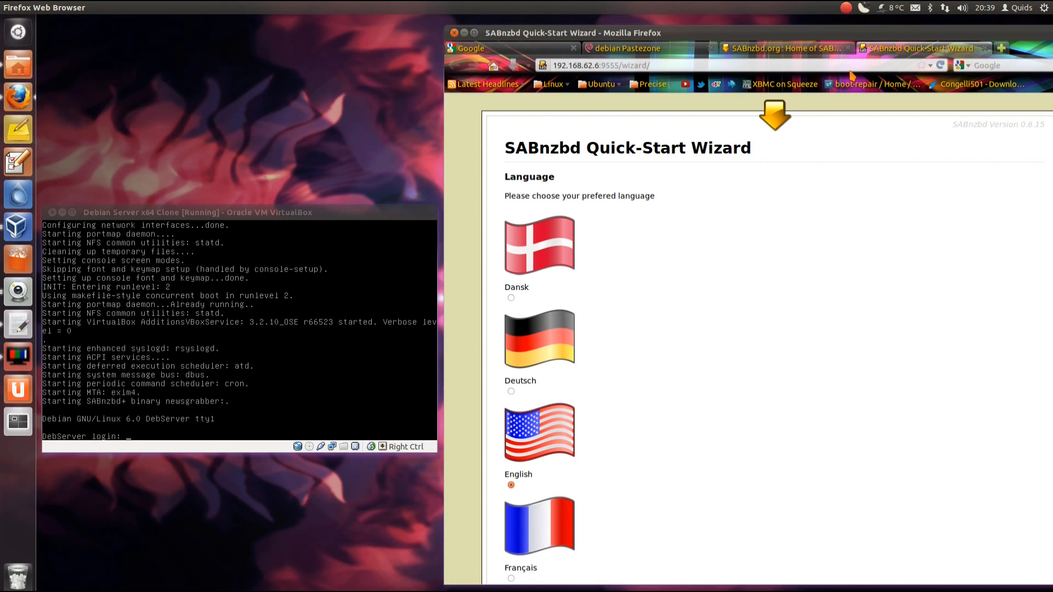
{"action": "mouse_move", "coordinate": [638, 315]}
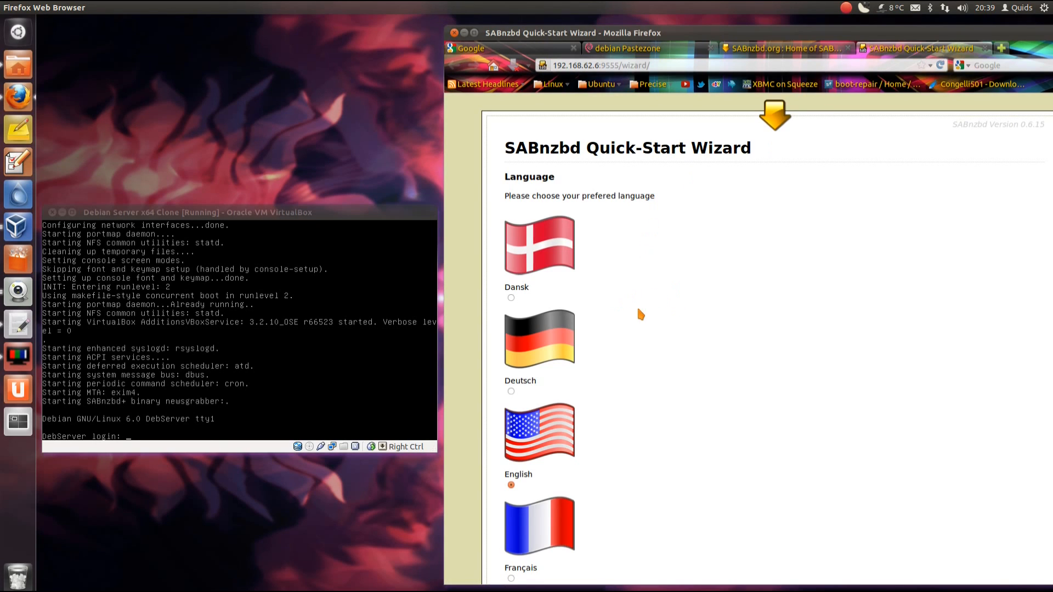
{"action": "mouse_move", "coordinate": [656, 382]}
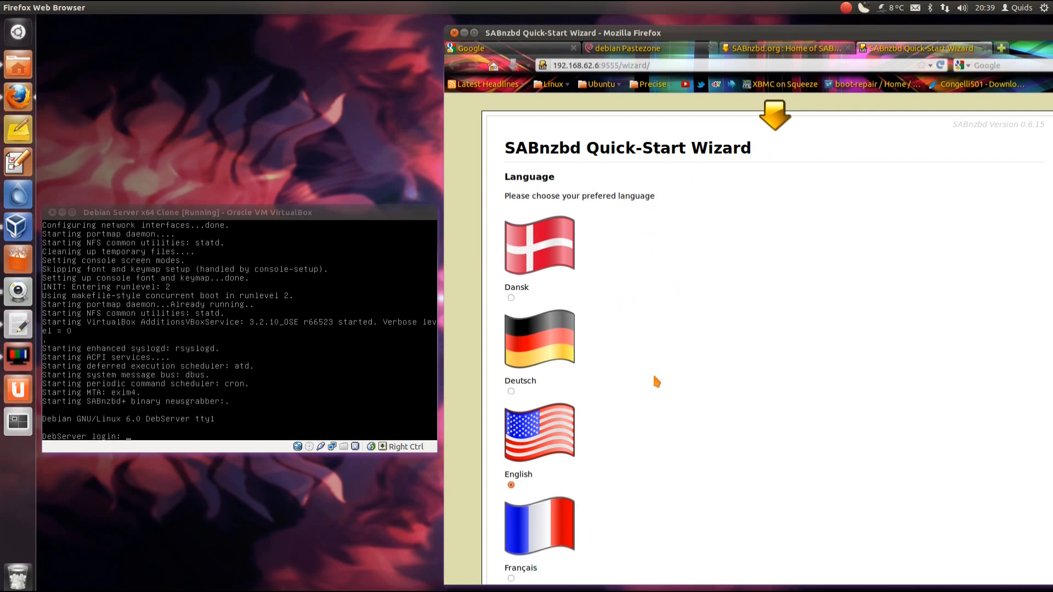
{"action": "scroll", "scroll_direction": "down", "scroll_amount": 3}
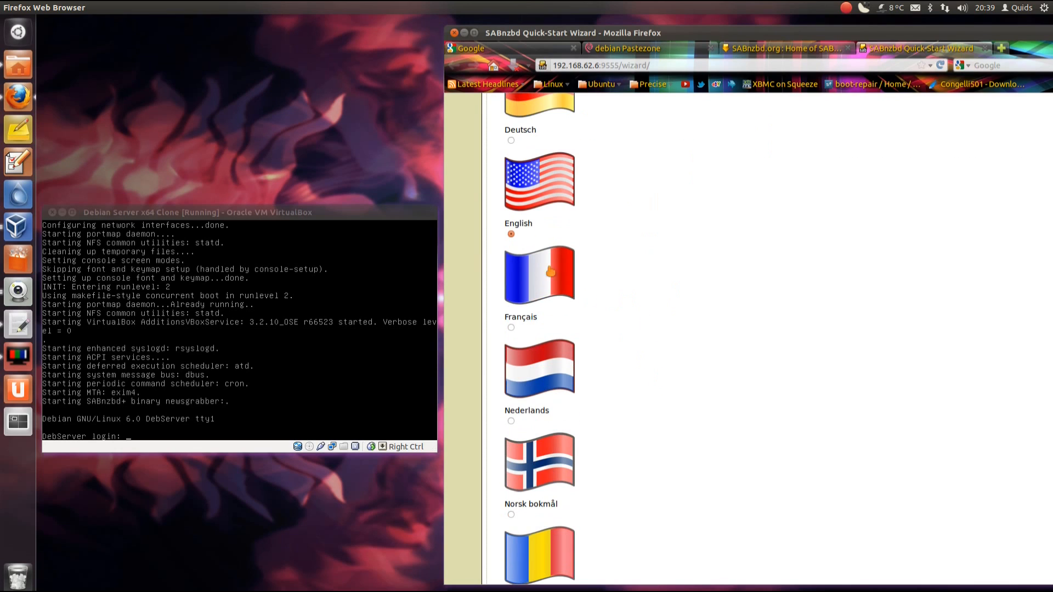
{"action": "scroll", "scroll_direction": "down", "scroll_amount": 3}
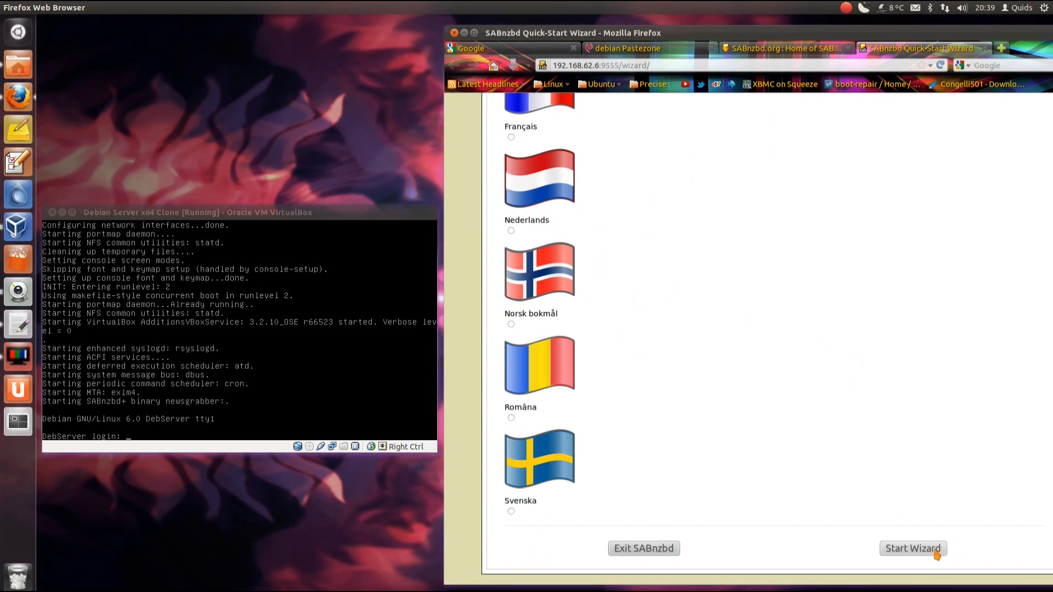
{"action": "left_click", "coordinate": [911, 548]}
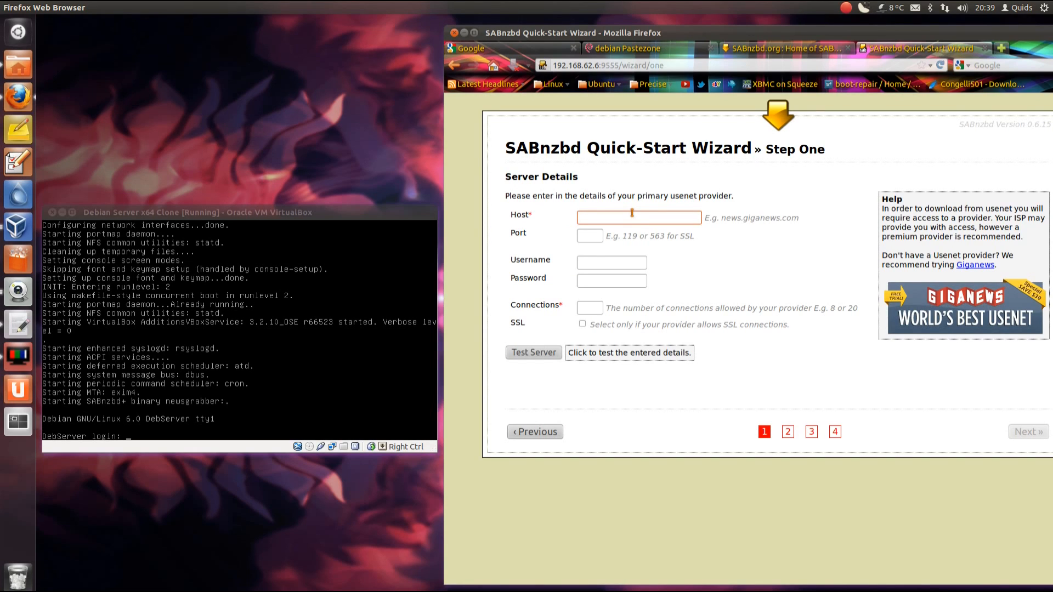
- Enter ssl-eu.astraweb.com, port 443, 10 connections with SSL, and test the server
{"action": "type", "text": "ssl"}
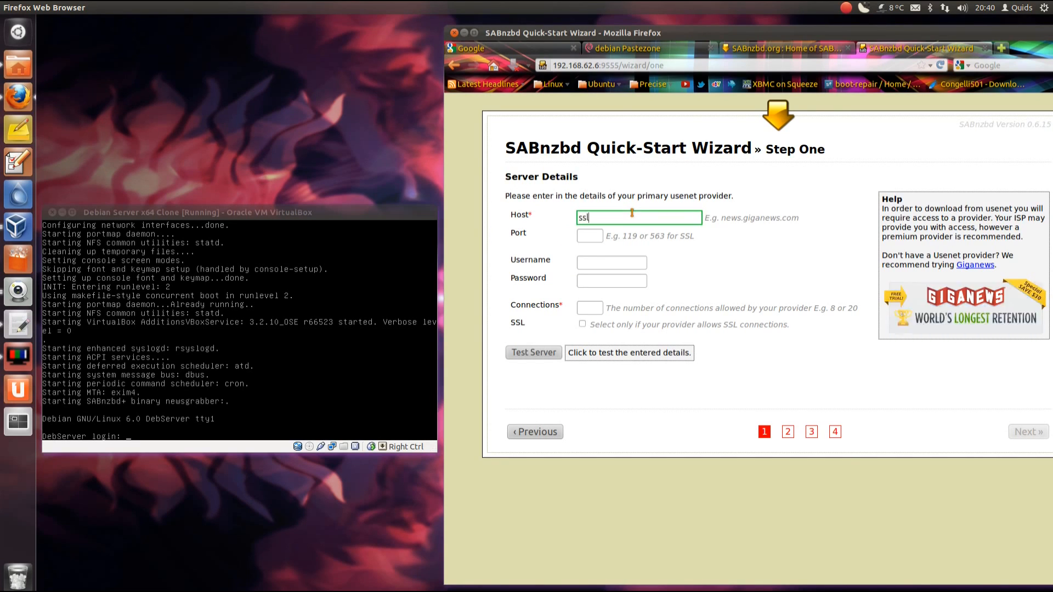
{"action": "type", "text": "-eu."}
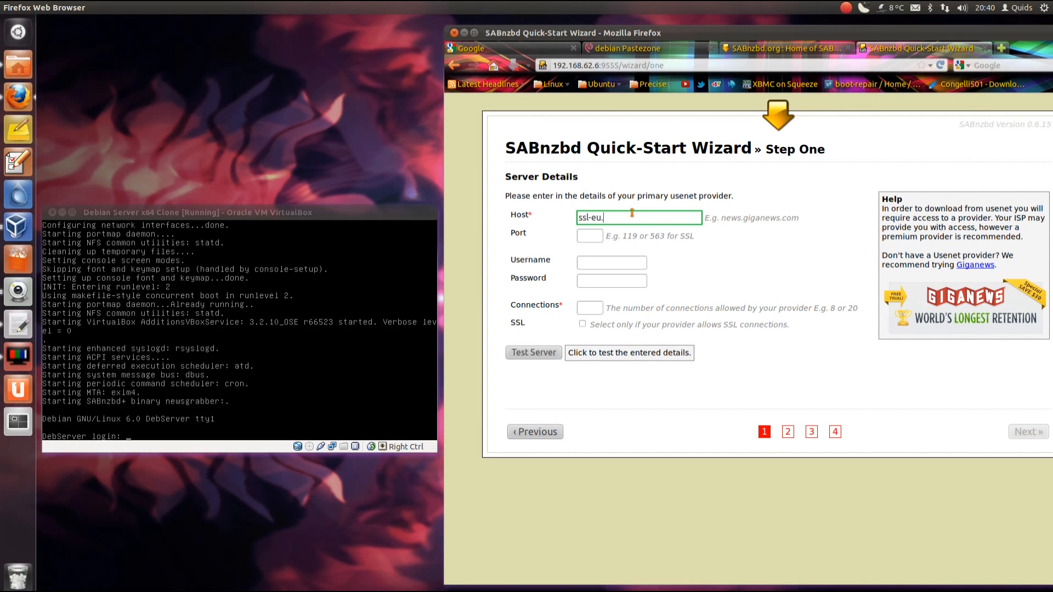
{"action": "type", "text": "astraweb.com"}
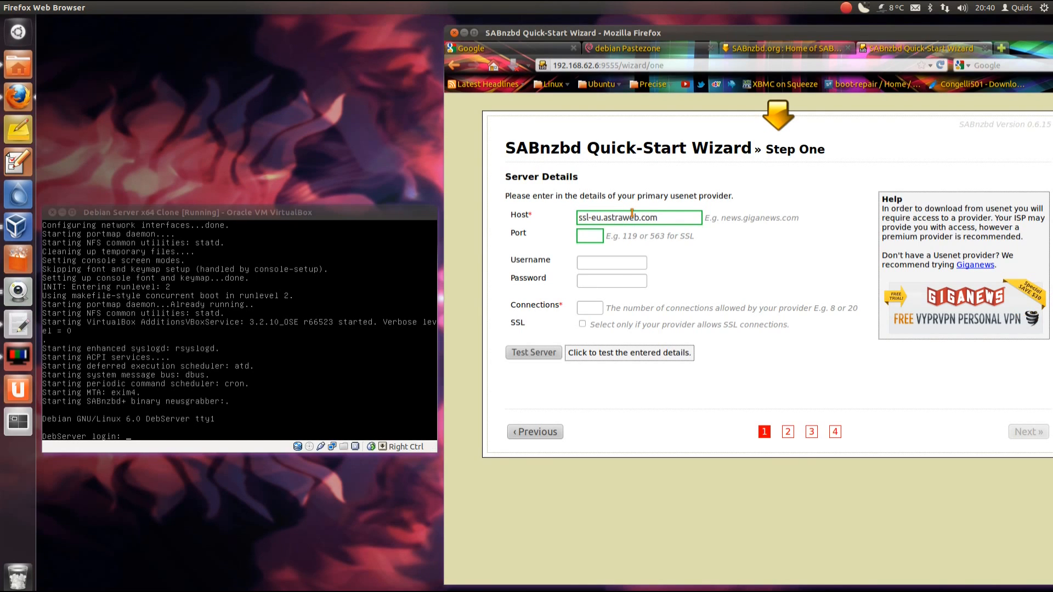
{"action": "type", "text": "44"}
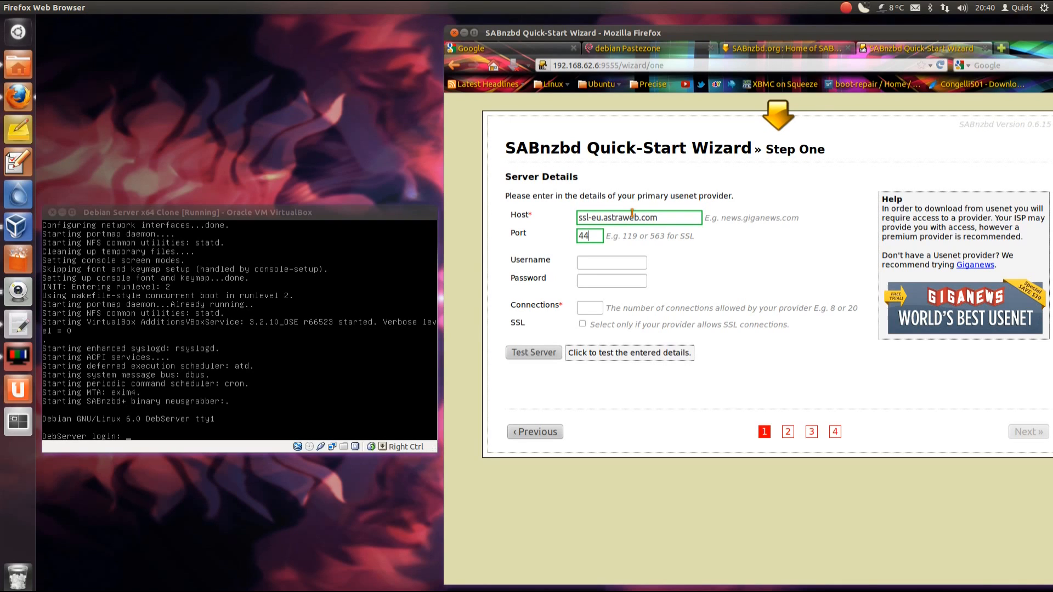
{"action": "type", "text": "3"}
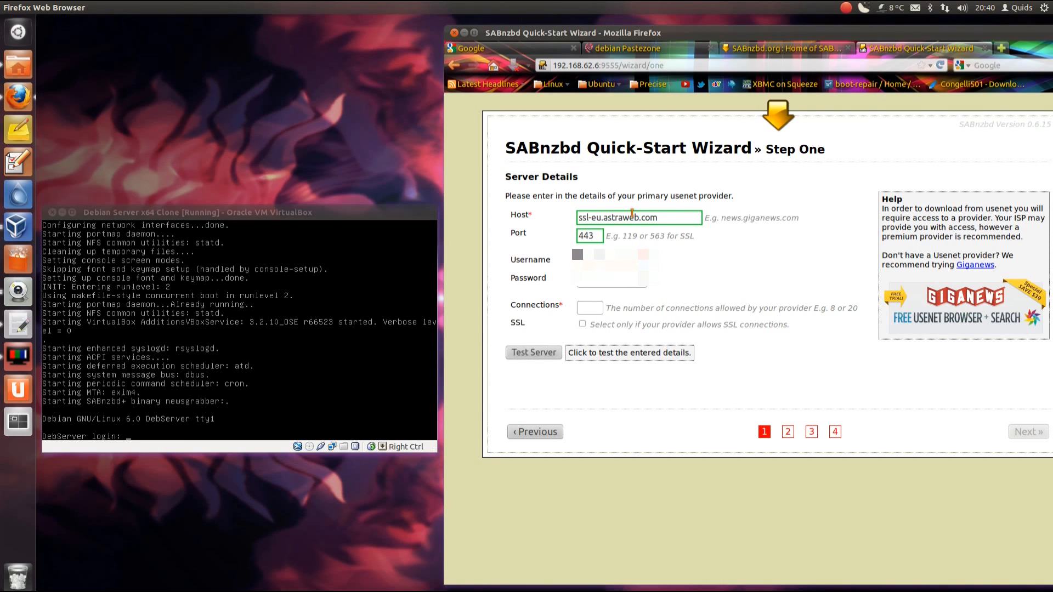
{"action": "left_click", "coordinate": [533, 351]}
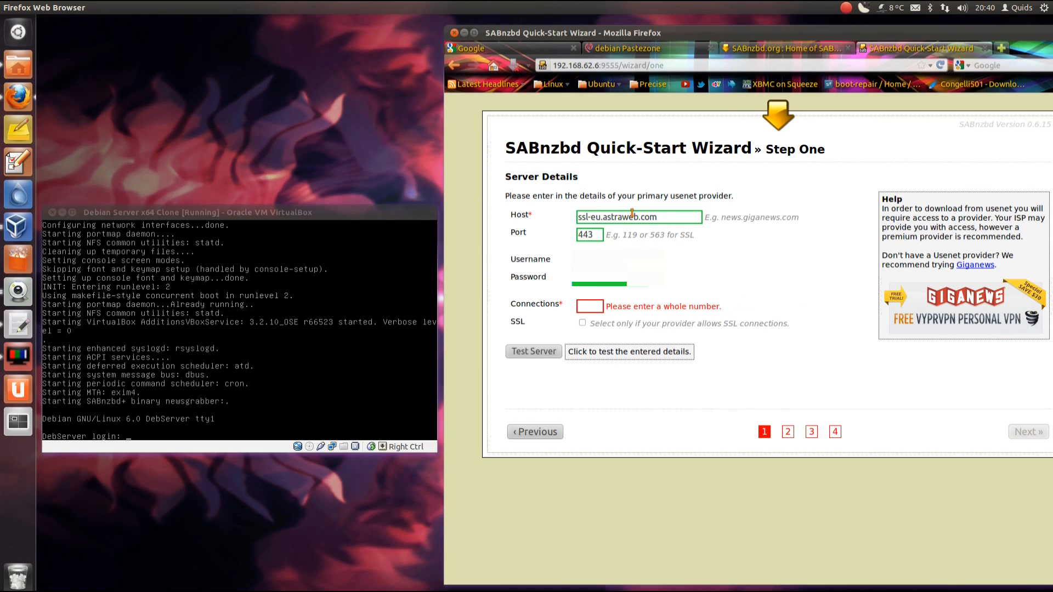
{"action": "type", "text": "10"}
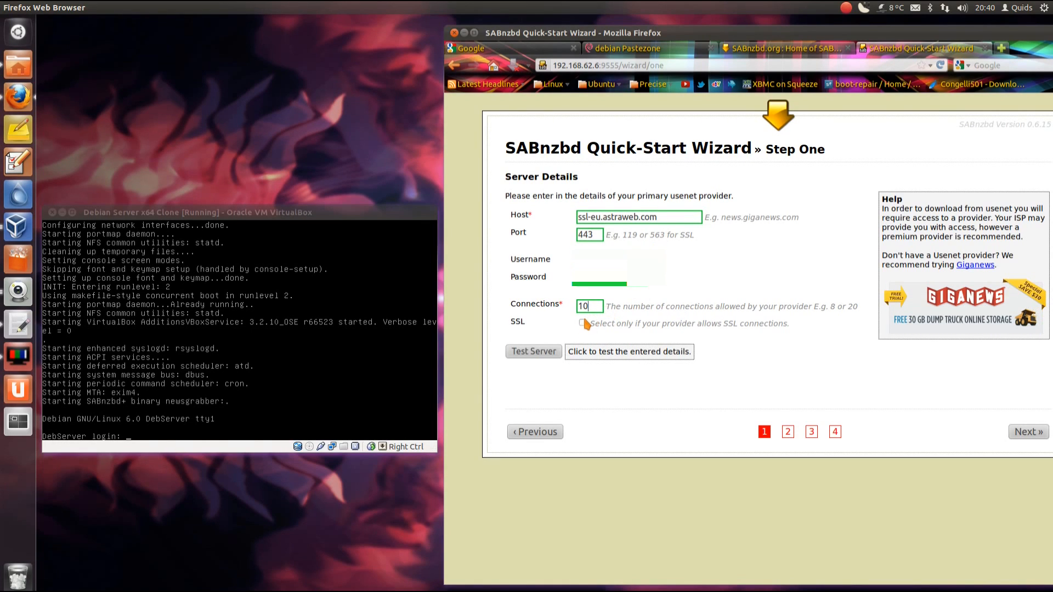
{"action": "left_click", "coordinate": [582, 322]}
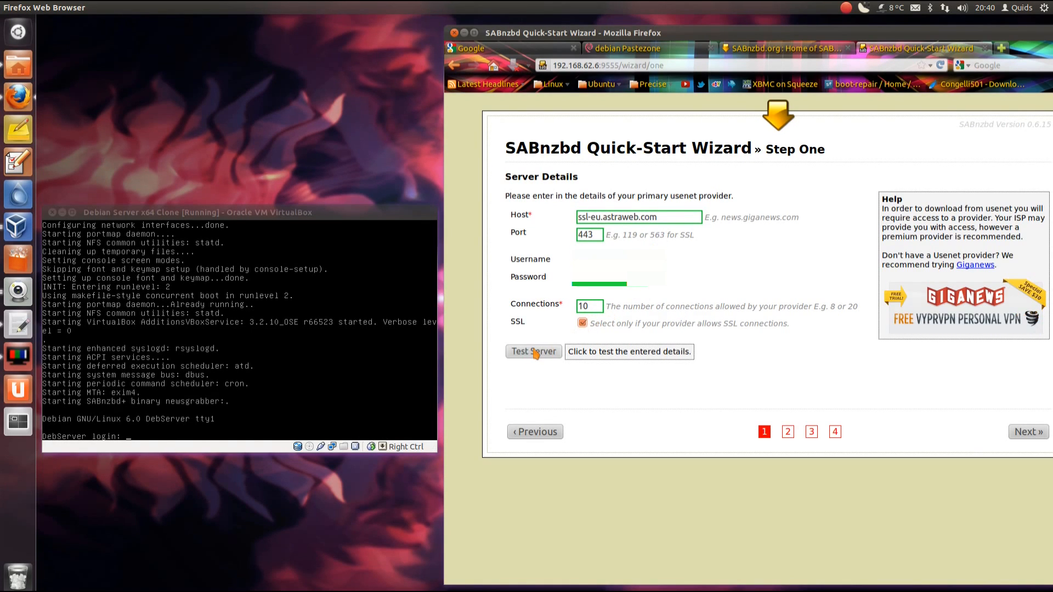
{"action": "left_click", "coordinate": [533, 351]}
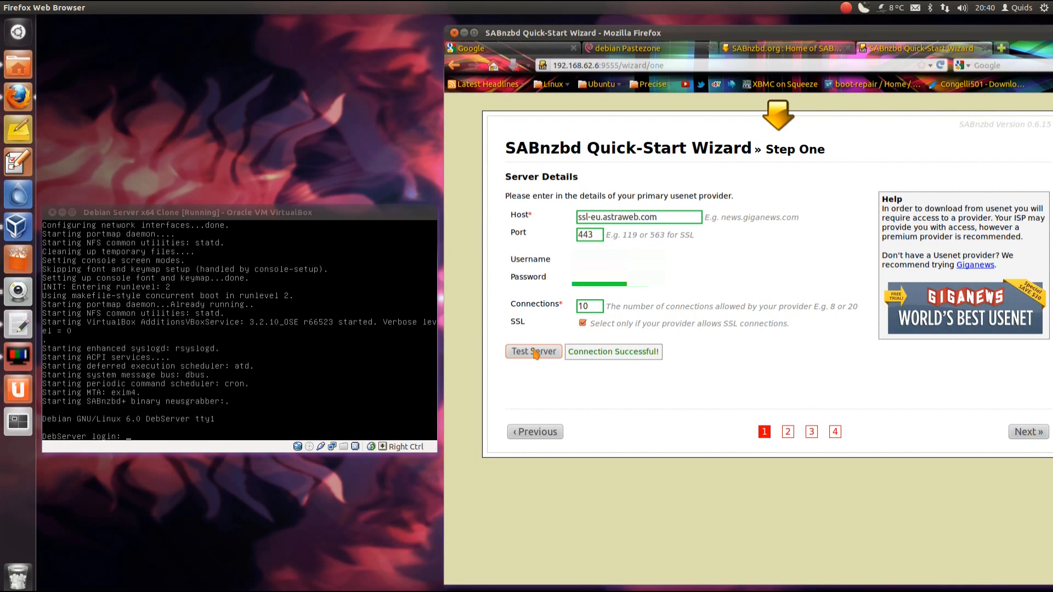
{"action": "mouse_move", "coordinate": [1028, 431]}
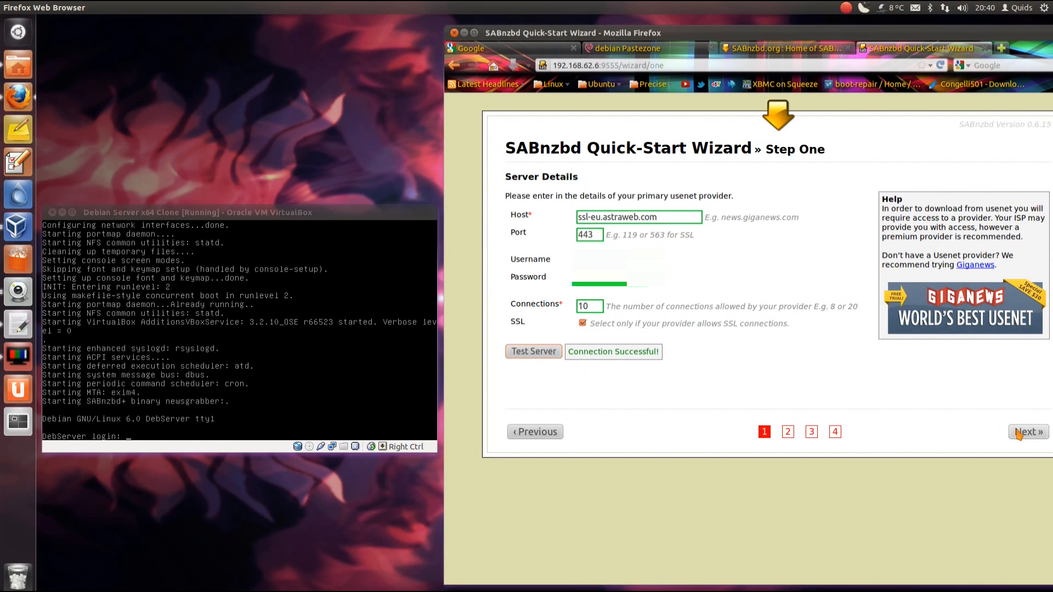
- Leave password protection off on Step Two and skip the Step Three indexer accounts
{"action": "left_click", "coordinate": [1027, 432]}
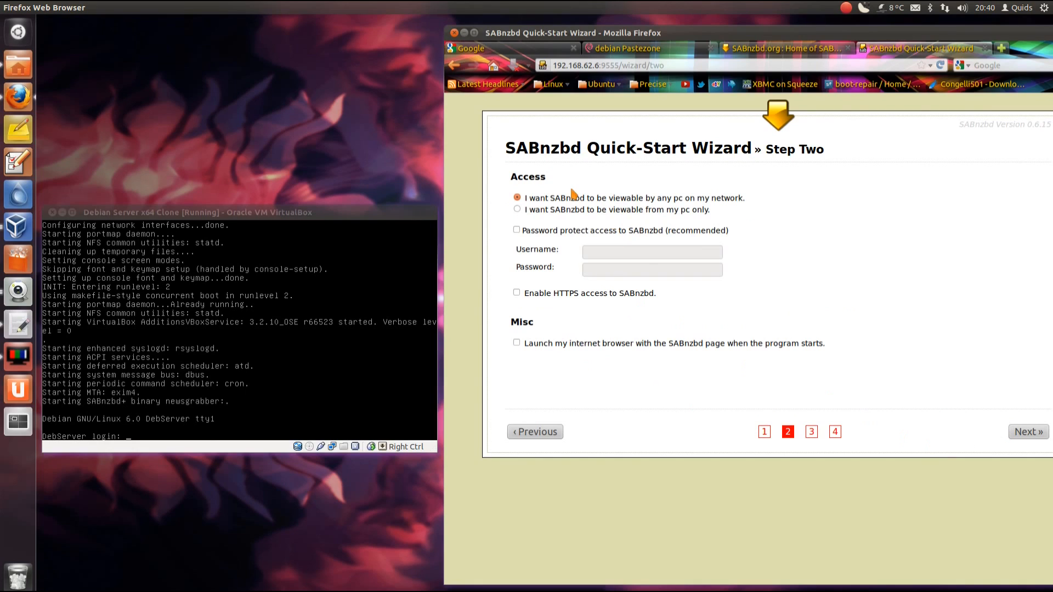
{"action": "mouse_move", "coordinate": [742, 200]}
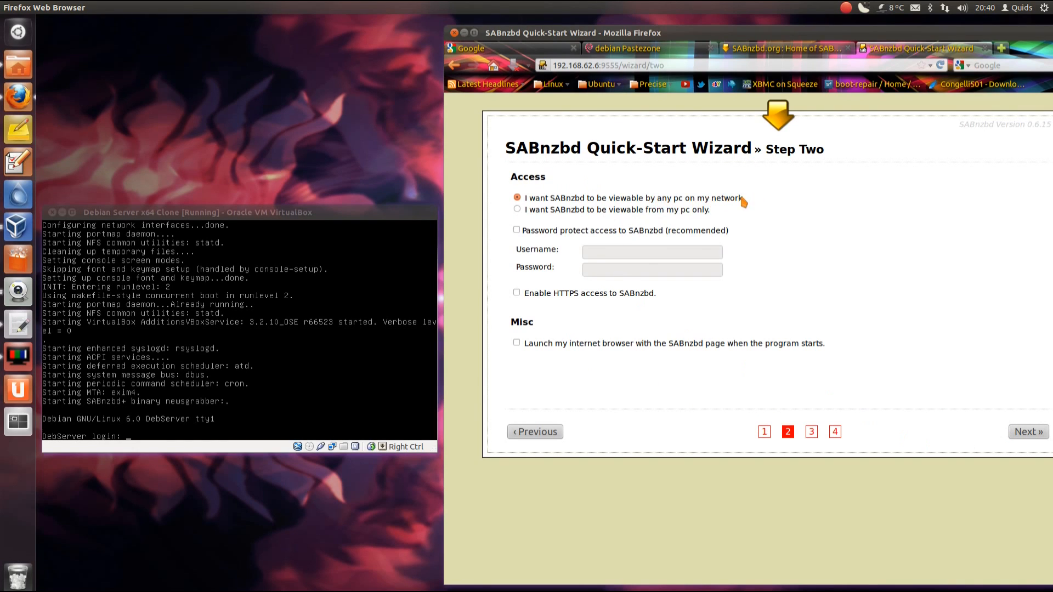
{"action": "left_click", "coordinate": [516, 230]}
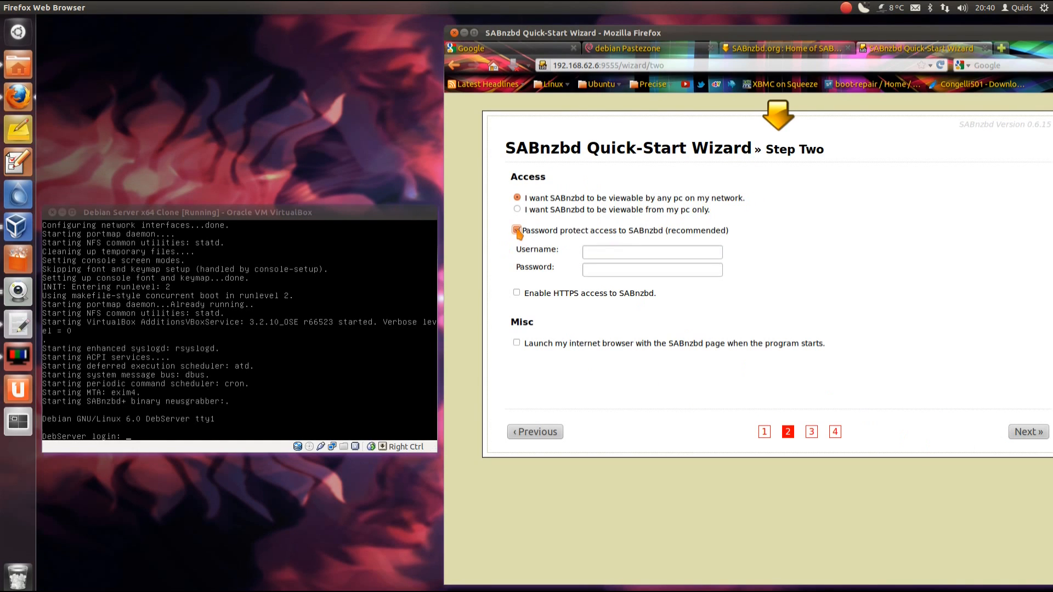
{"action": "left_click", "coordinate": [516, 230]}
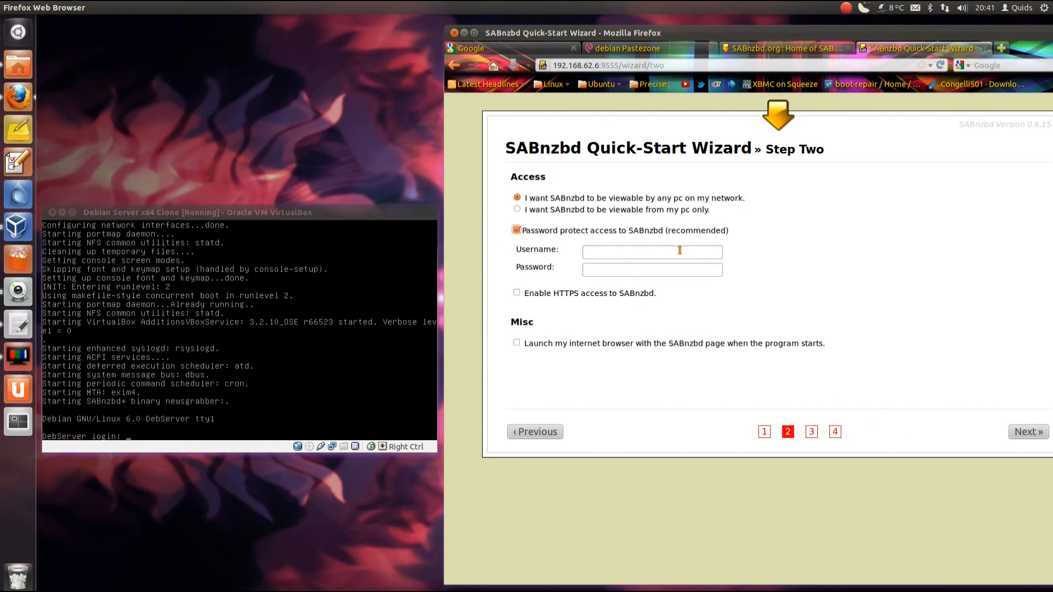
{"action": "left_click", "coordinate": [650, 251]}
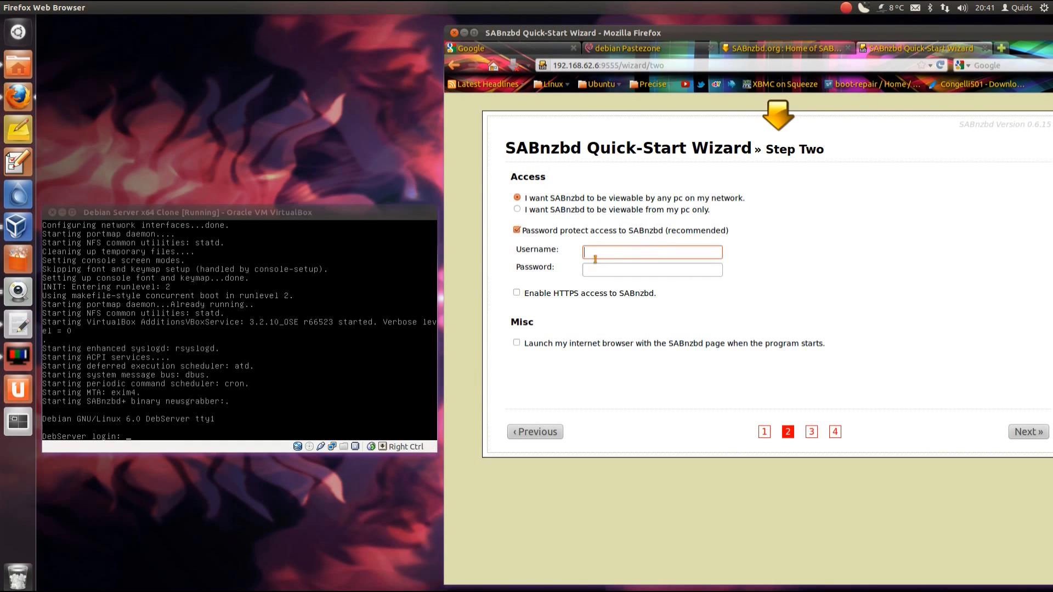
{"action": "left_click", "coordinate": [516, 230]}
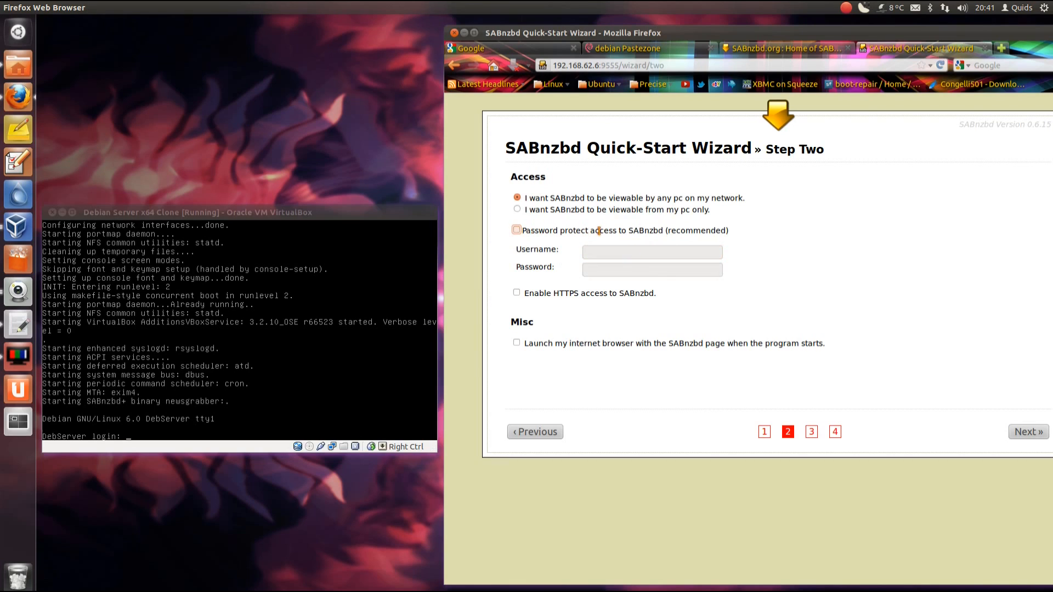
{"action": "mouse_move", "coordinate": [1027, 431]}
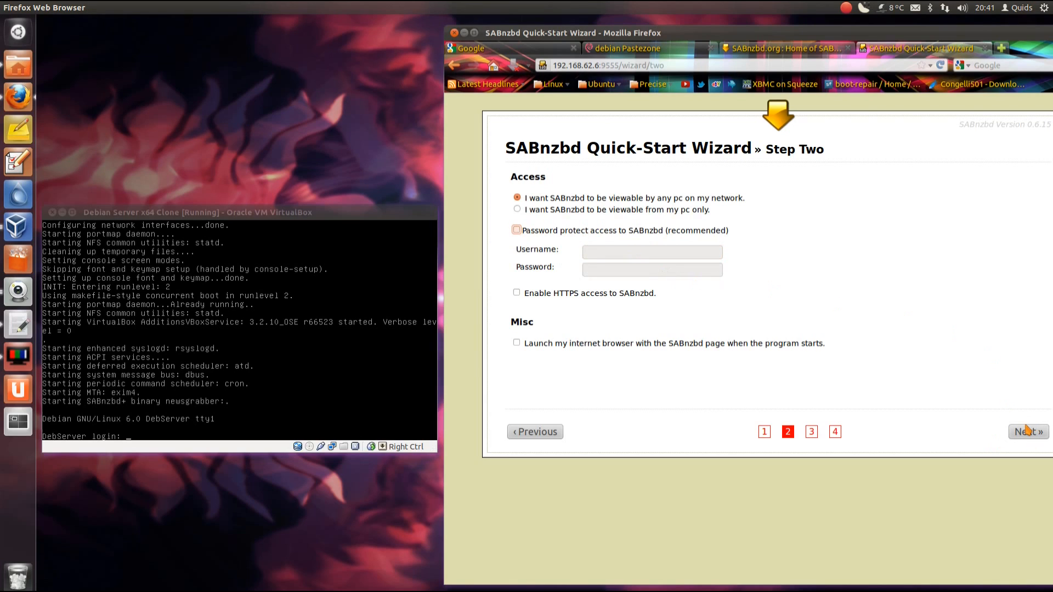
{"action": "left_click", "coordinate": [1027, 430]}
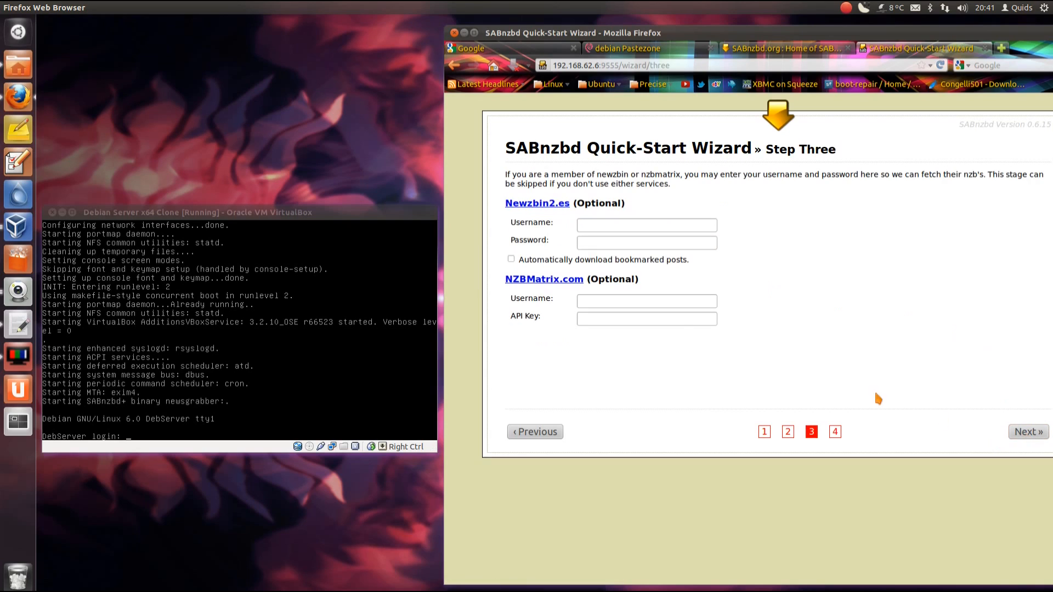
{"action": "mouse_move", "coordinate": [566, 211]}
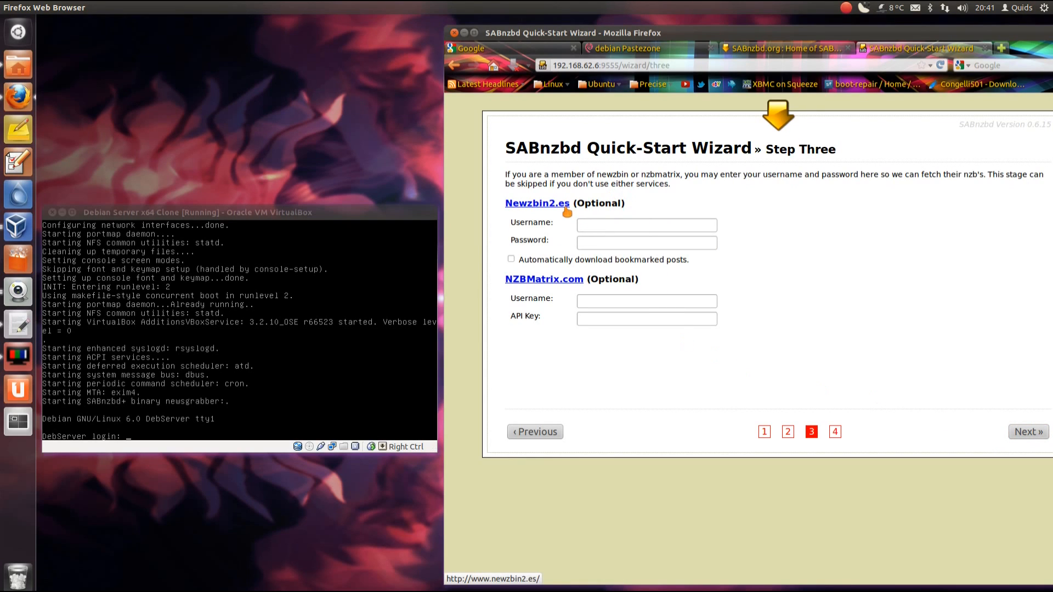
{"action": "mouse_move", "coordinate": [1008, 456]}
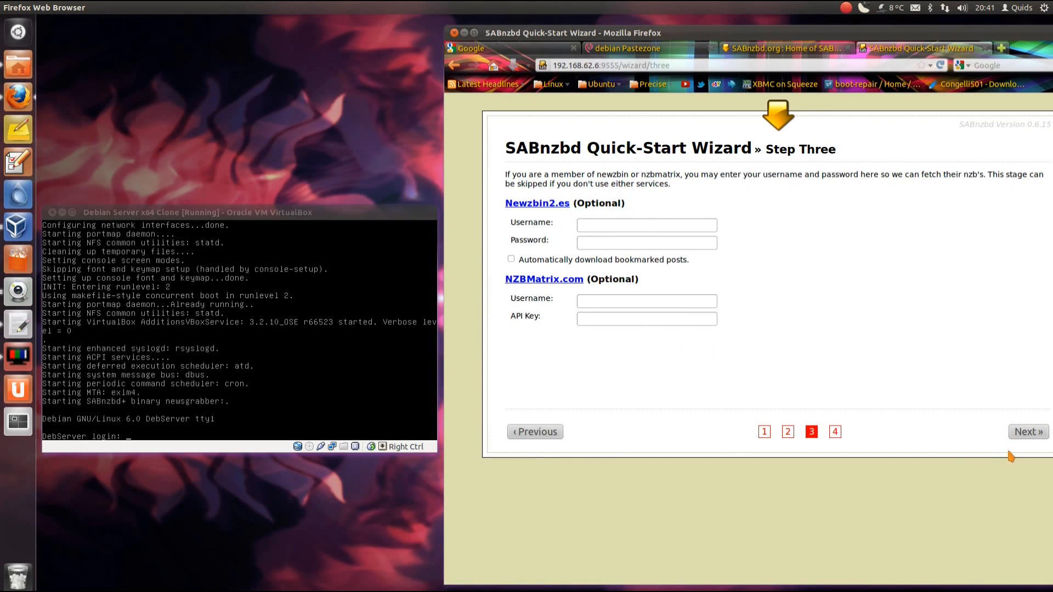
{"action": "left_click", "coordinate": [1027, 432]}
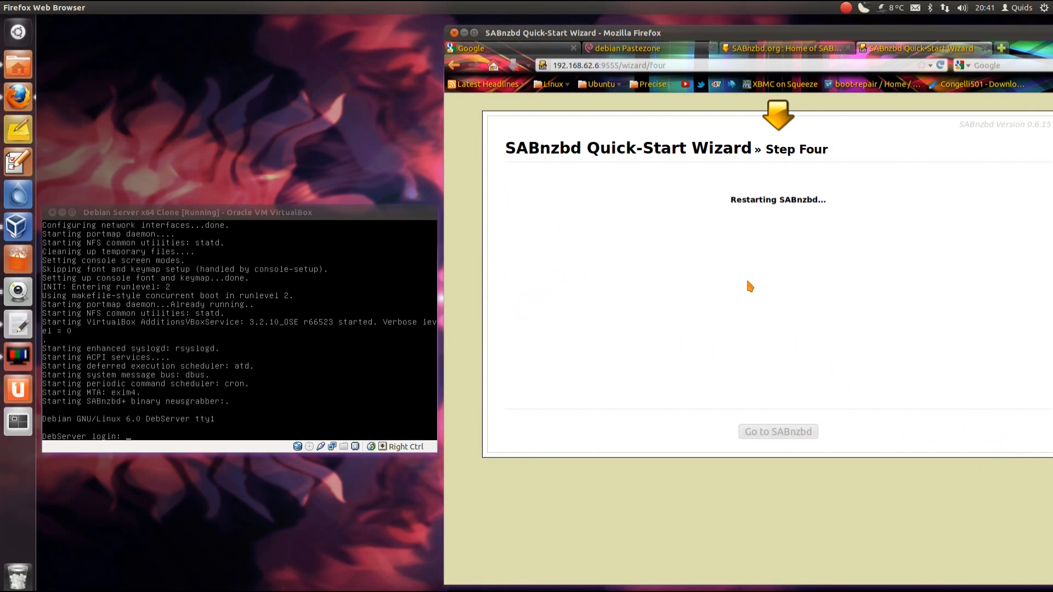
{"action": "mouse_move", "coordinate": [727, 212]}
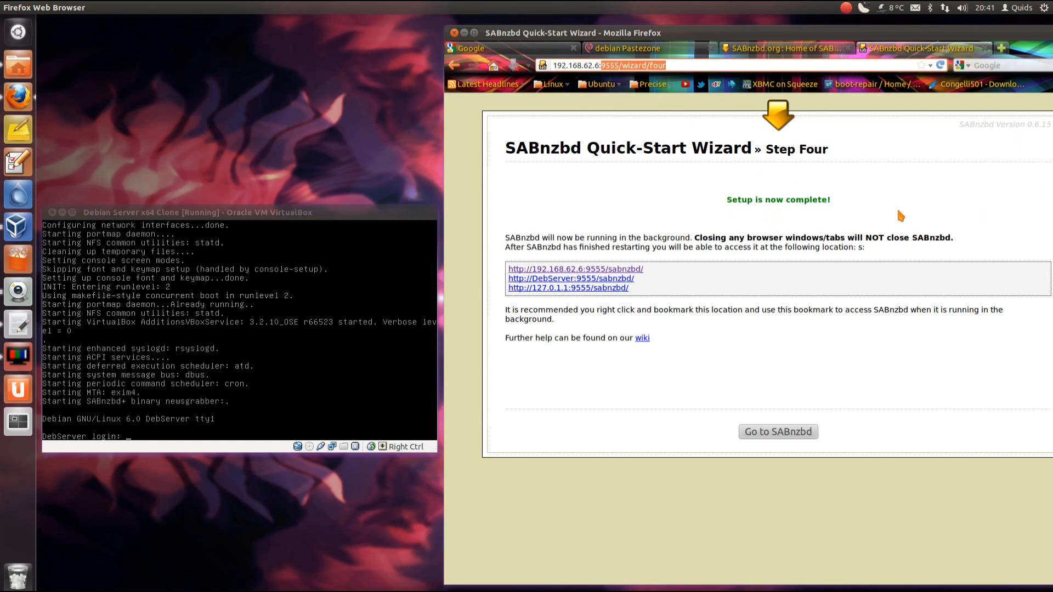
- Go to the main SABnzbd interface showing the empty queue and history
{"action": "left_click", "coordinate": [777, 430]}
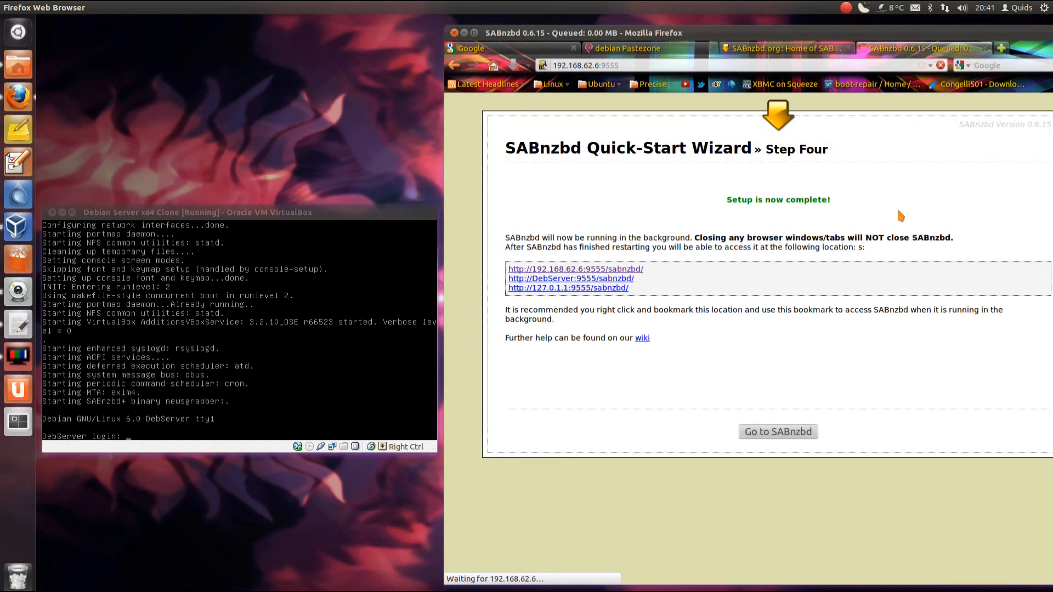
{"action": "left_click", "coordinate": [777, 431]}
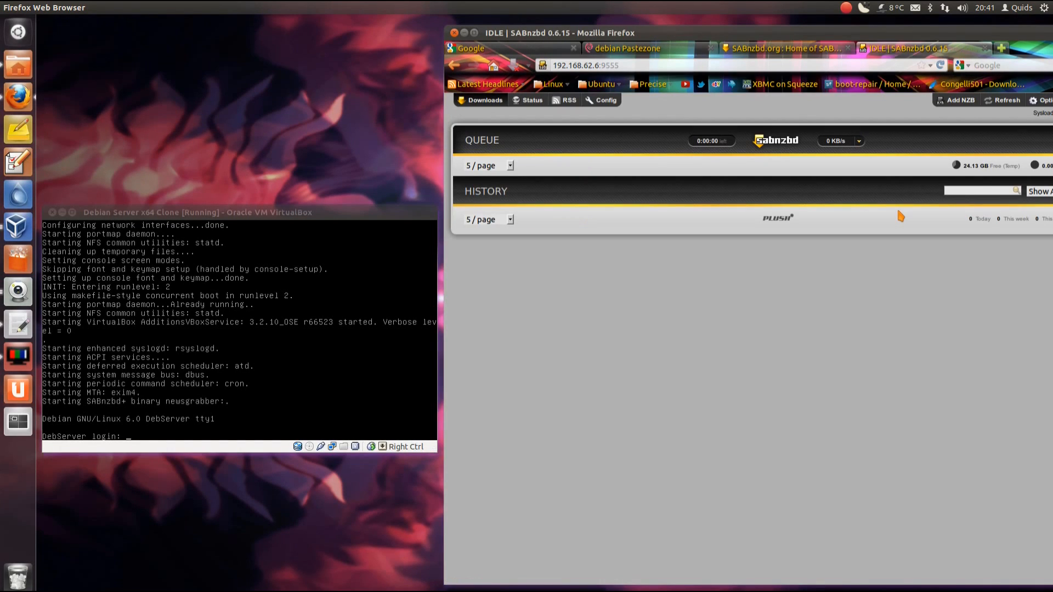
{"action": "mouse_move", "coordinate": [956, 99]}
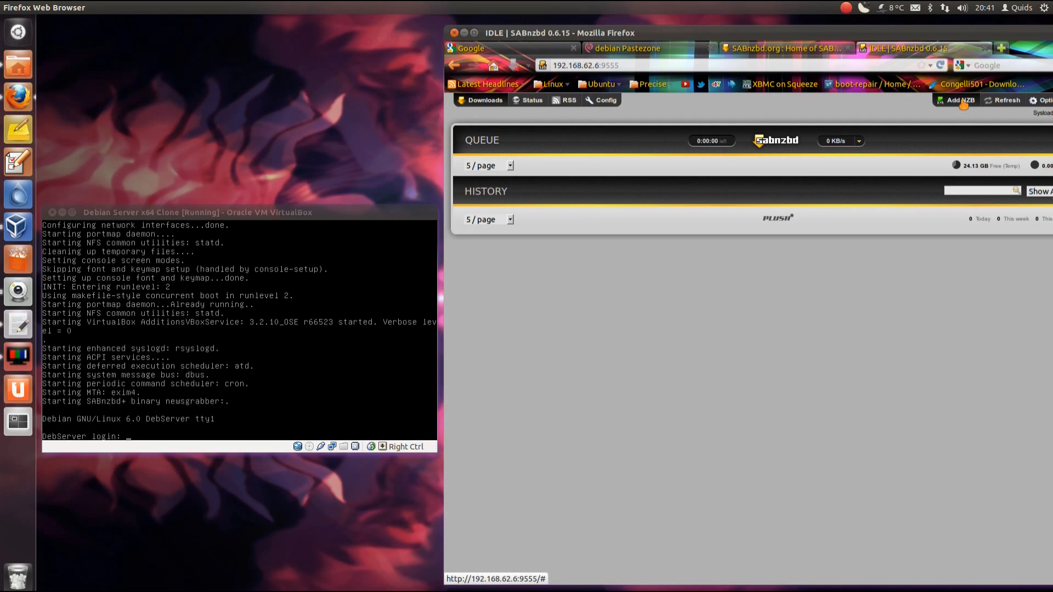
- Upload Ubuntu_version_11.10.nzb from Downloads into the SABnzbd queue with default processing settings
{"action": "left_click", "coordinate": [957, 100]}
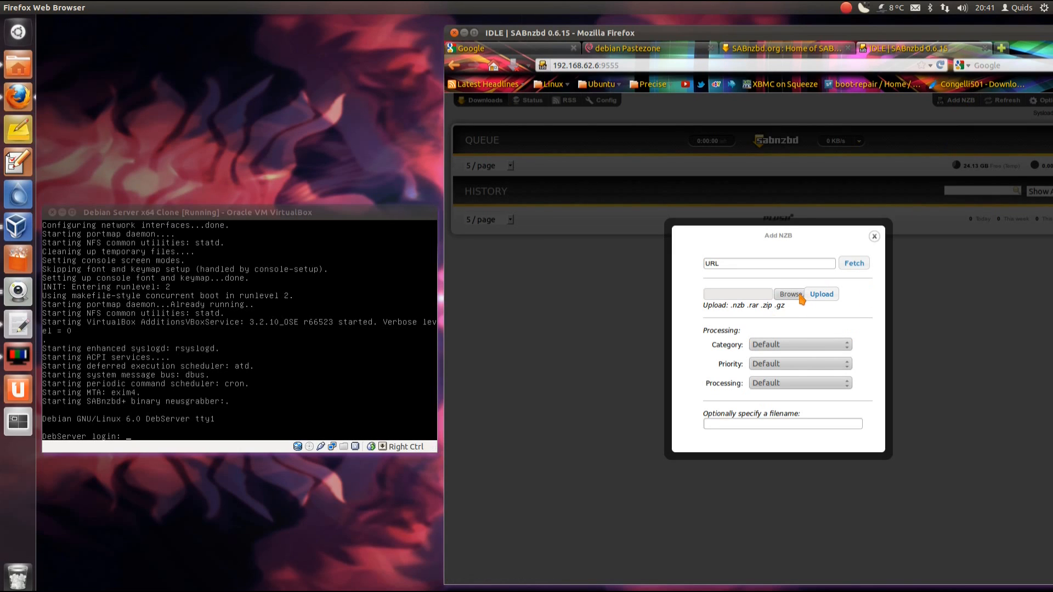
{"action": "left_click", "coordinate": [788, 294]}
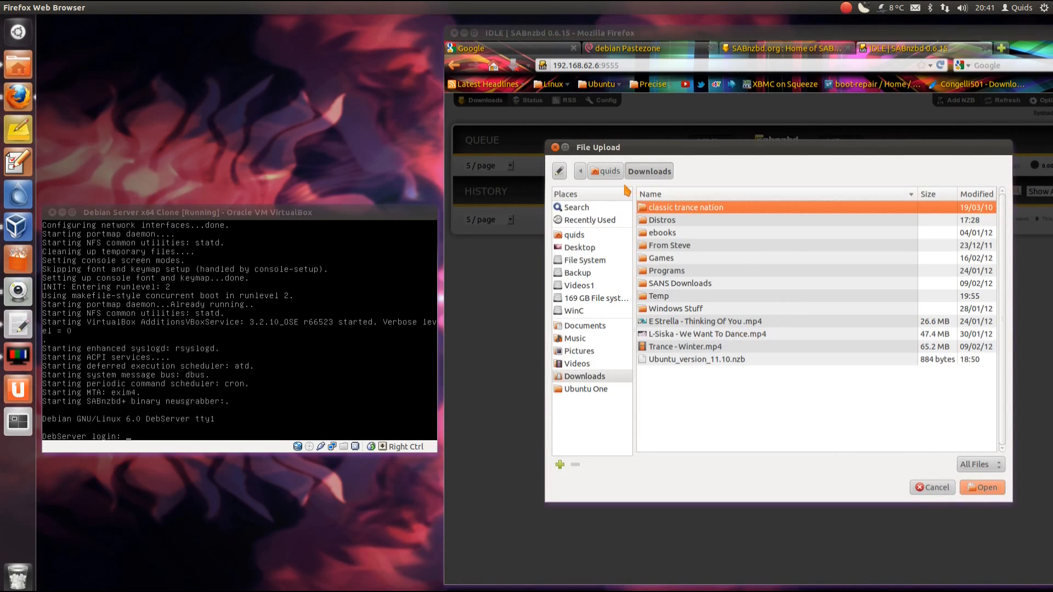
{"action": "mouse_move", "coordinate": [710, 366]}
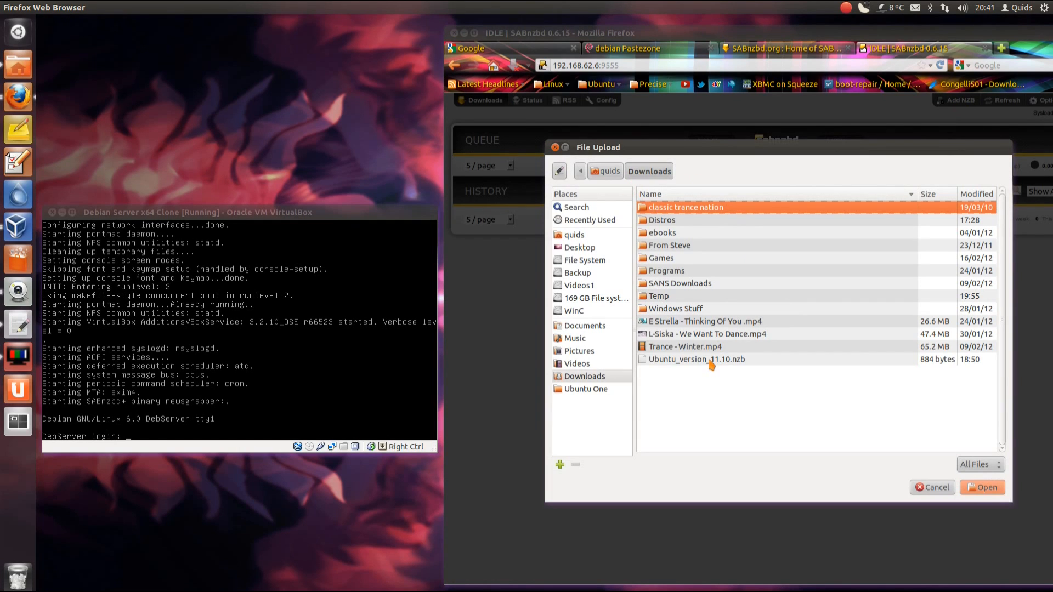
{"action": "left_click", "coordinate": [696, 360]}
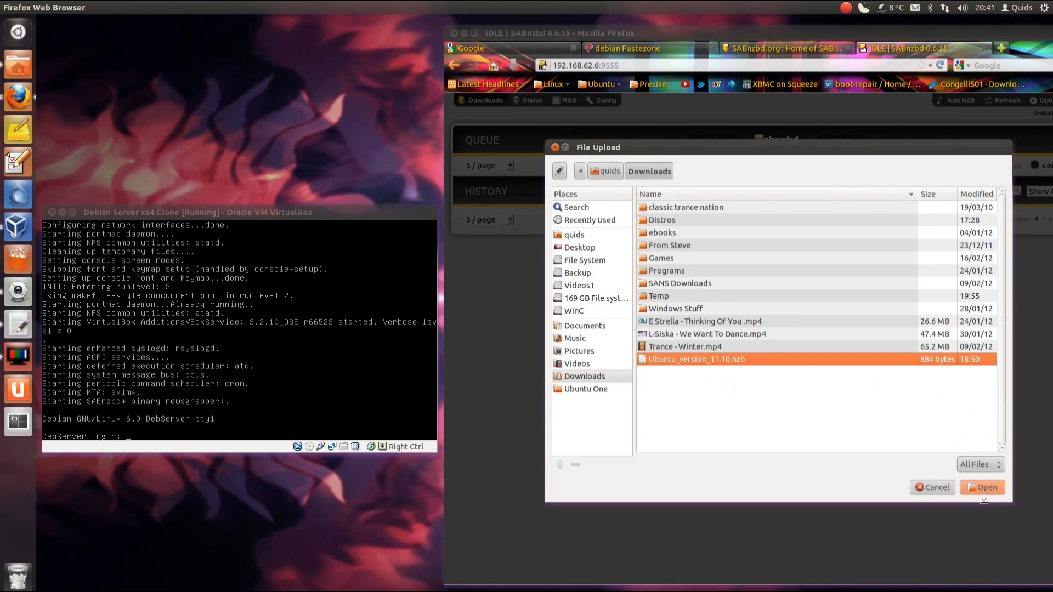
{"action": "left_click", "coordinate": [980, 487]}
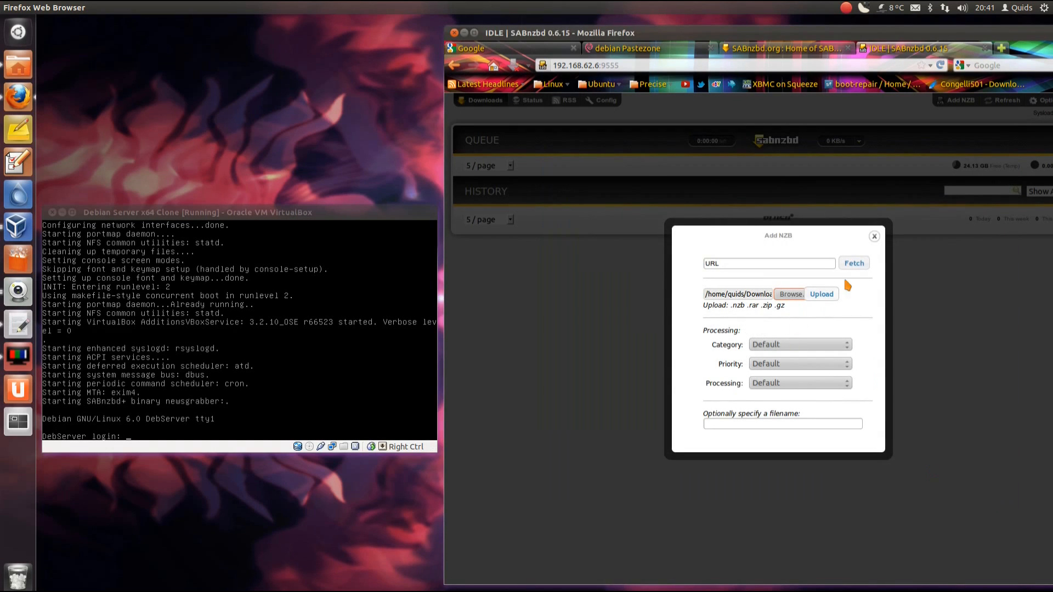
{"action": "left_click", "coordinate": [820, 294]}
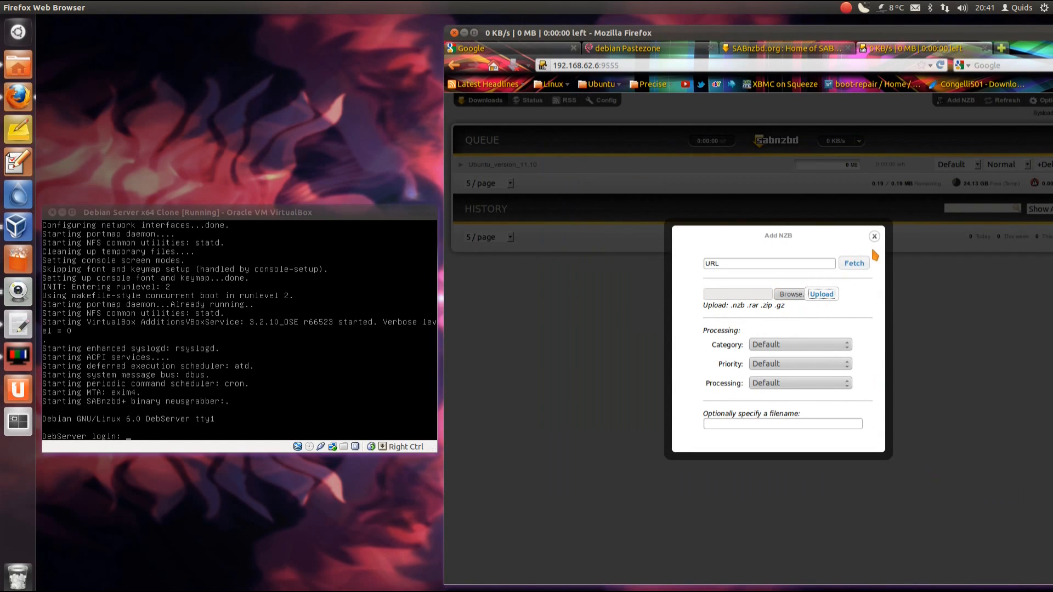
{"action": "left_click", "coordinate": [874, 235]}
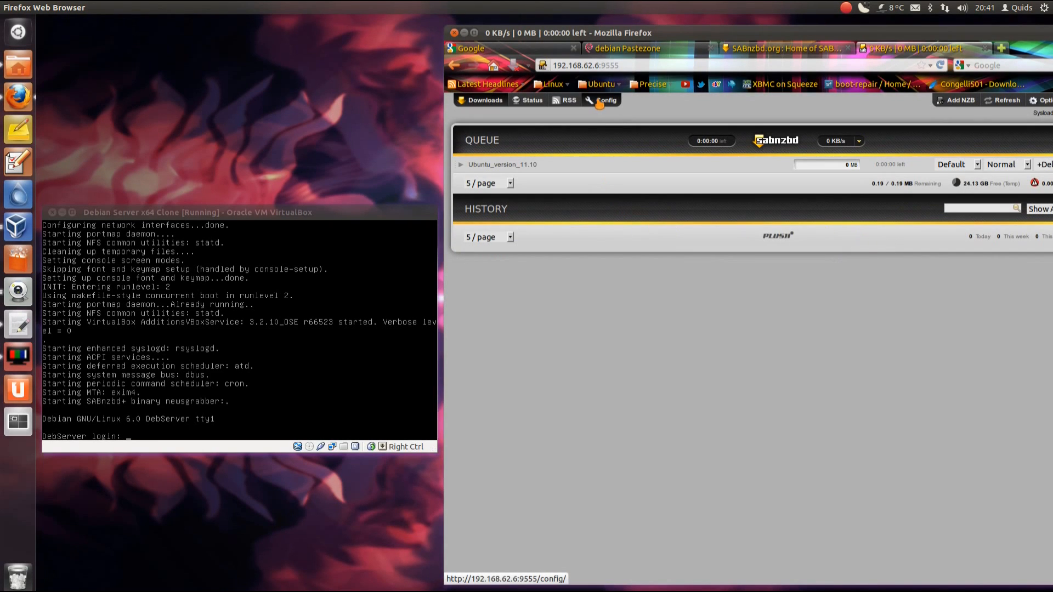
{"action": "left_click", "coordinate": [604, 100]}
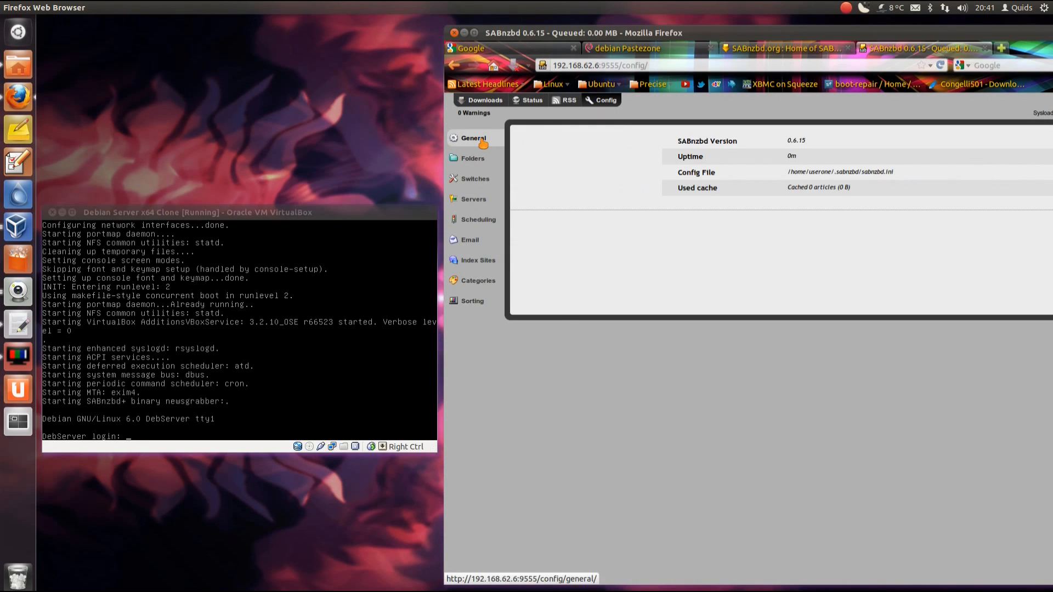
{"action": "left_click", "coordinate": [473, 139]}
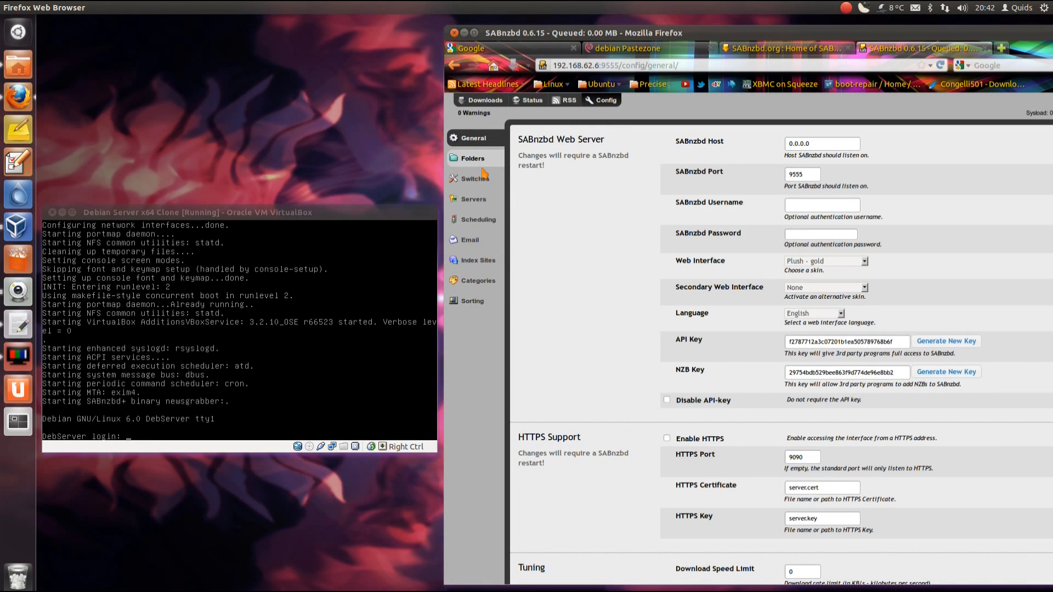
{"action": "mouse_move", "coordinate": [829, 284]}
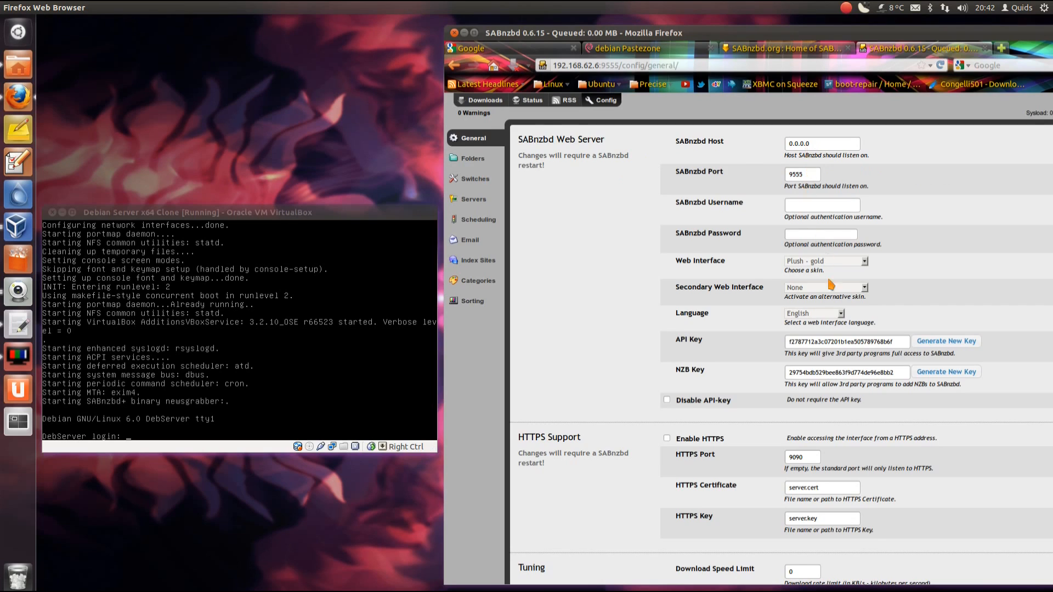
{"action": "left_click", "coordinate": [472, 158]}
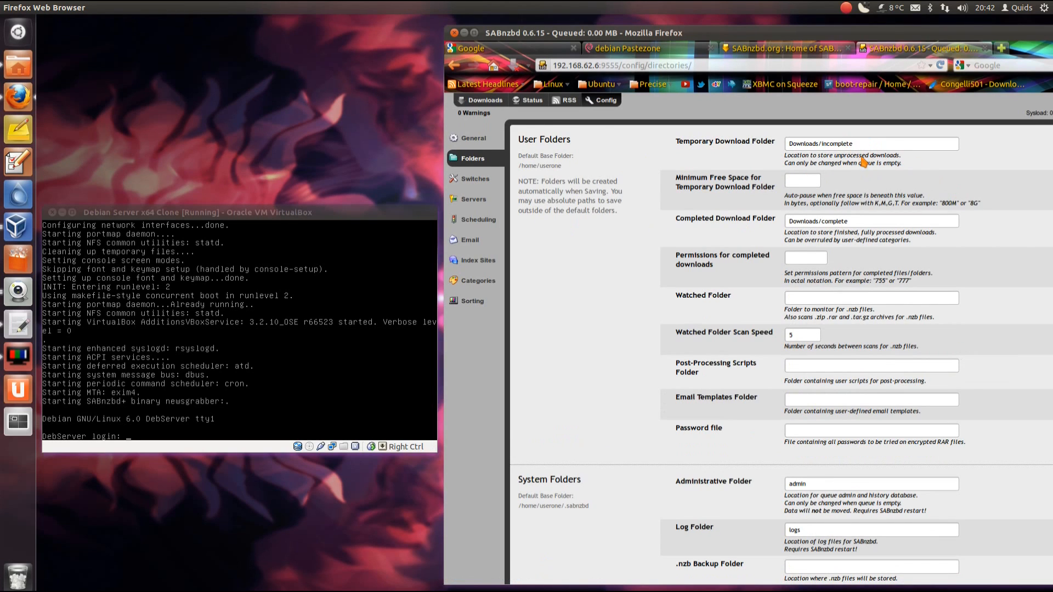
{"action": "mouse_move", "coordinate": [474, 179]}
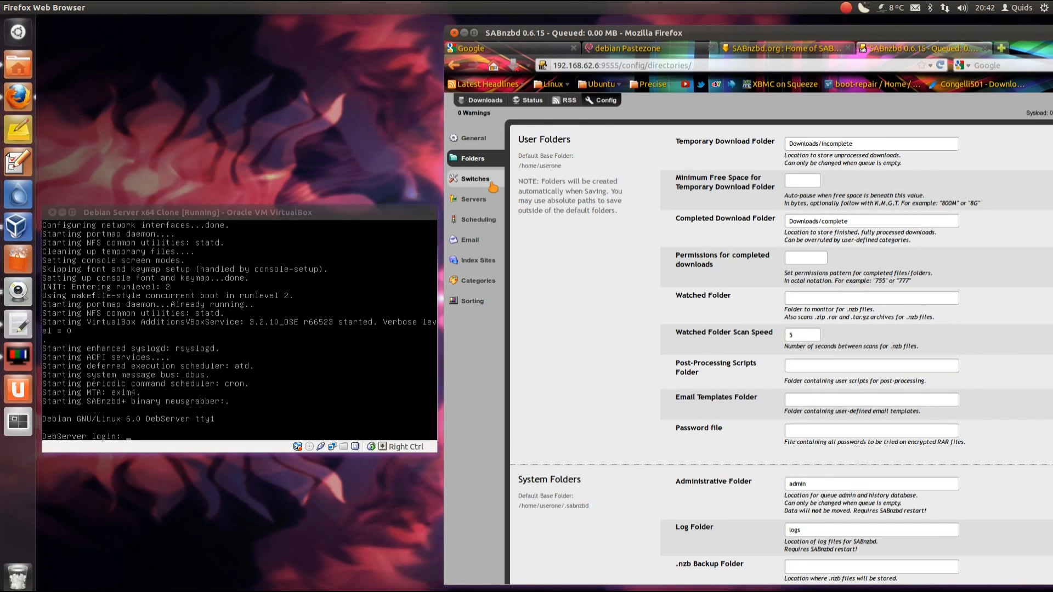
{"action": "left_click", "coordinate": [474, 178]}
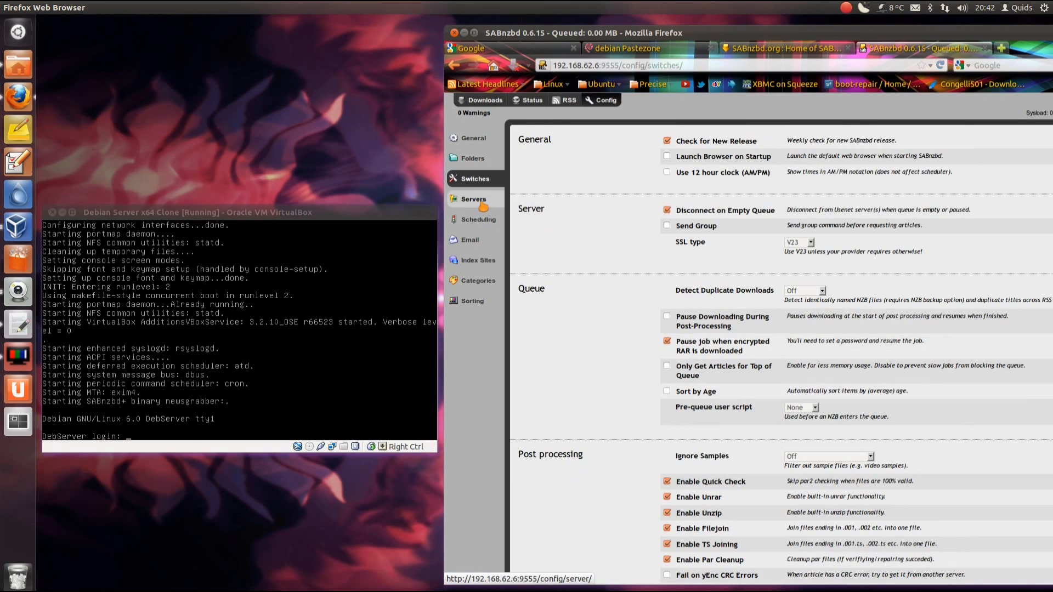
{"action": "left_click", "coordinate": [479, 219]}
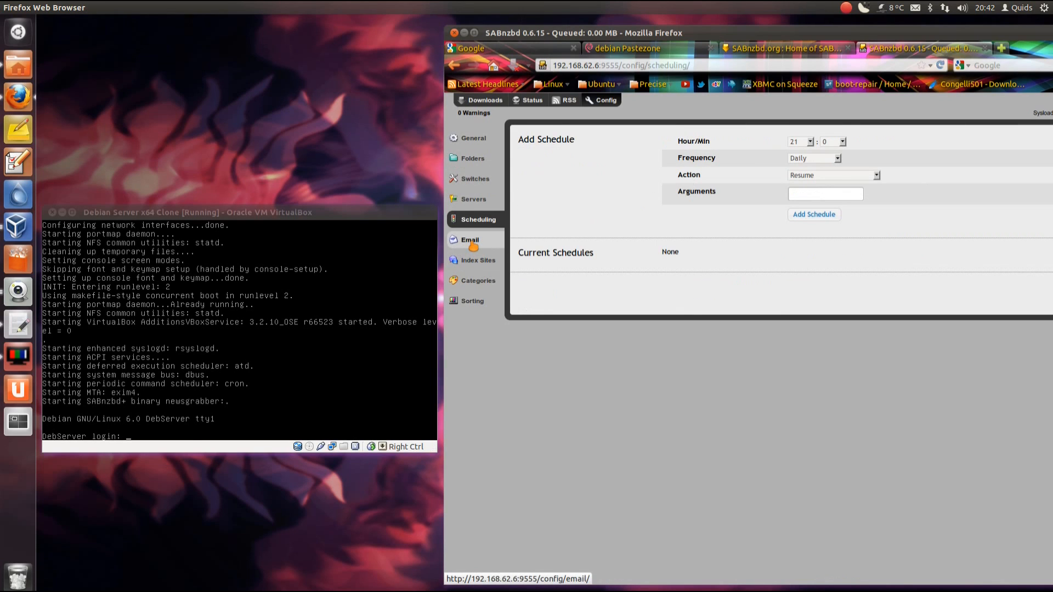
{"action": "left_click", "coordinate": [471, 300]}
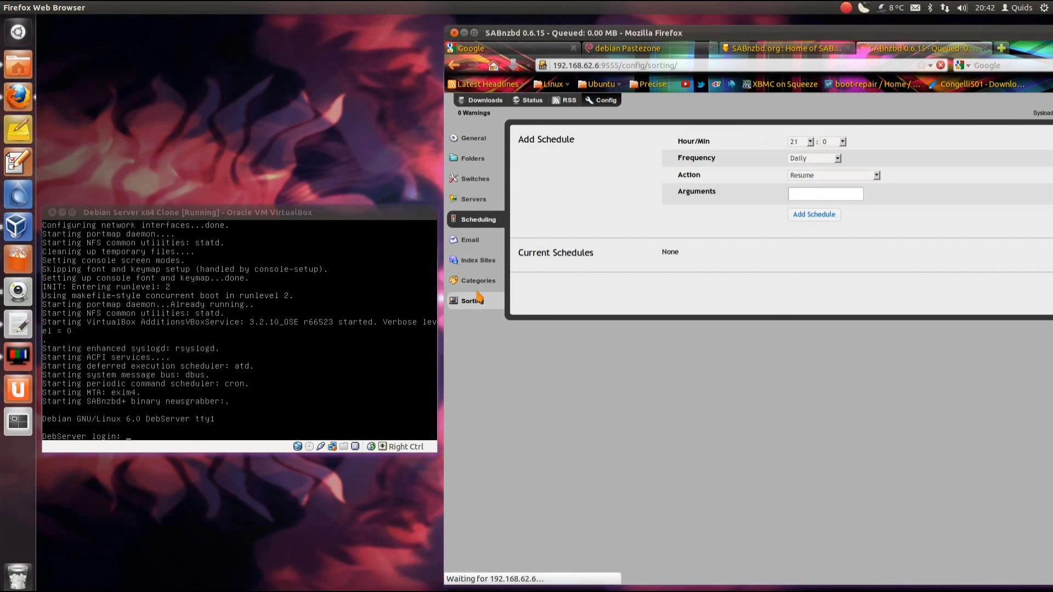
{"action": "left_click", "coordinate": [471, 301]}
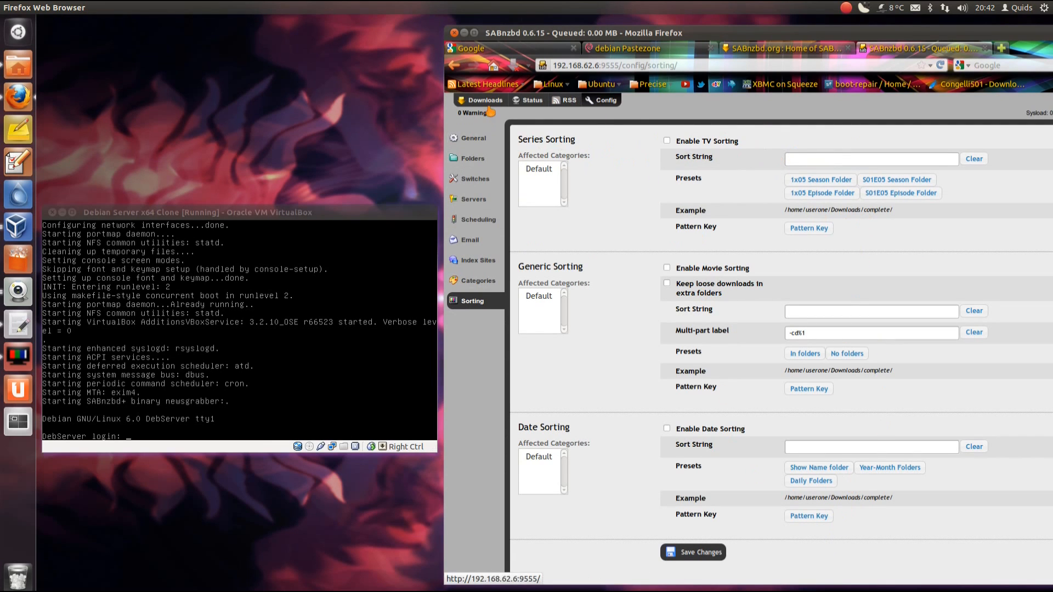
{"action": "left_click", "coordinate": [483, 100]}
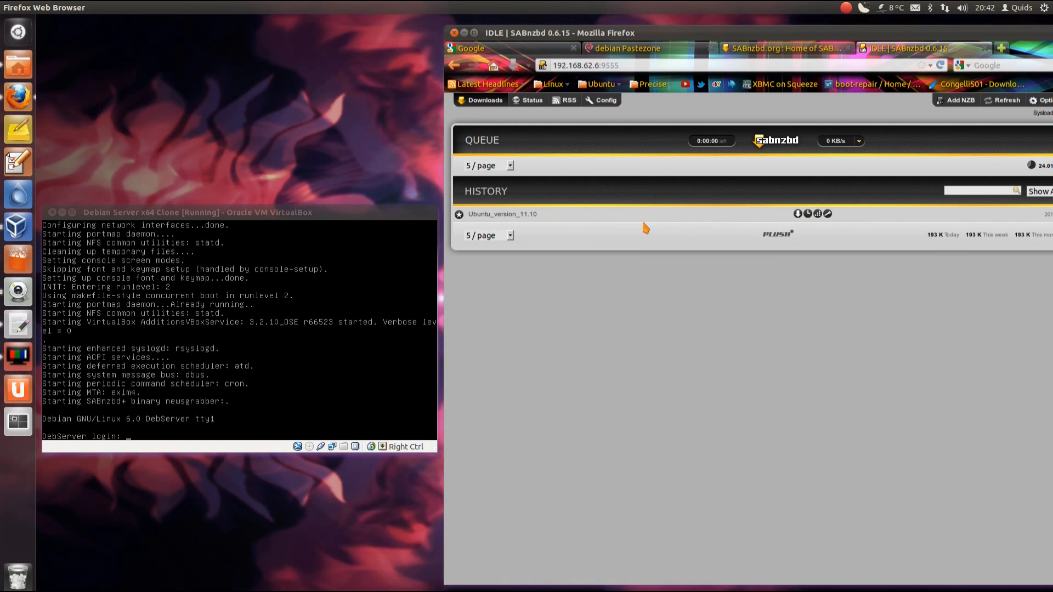
{"action": "mouse_move", "coordinate": [634, 285]}
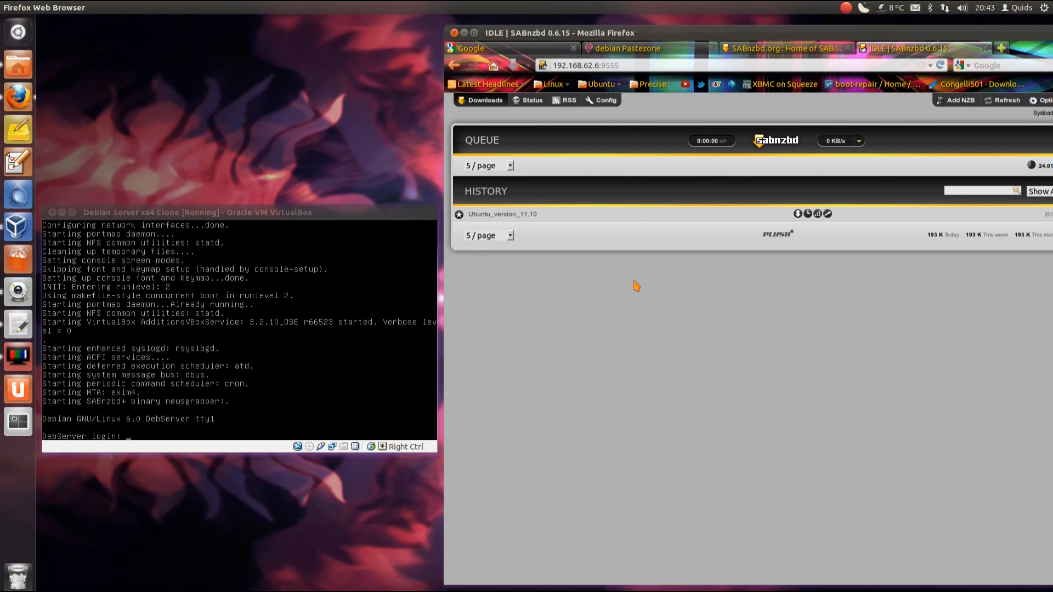